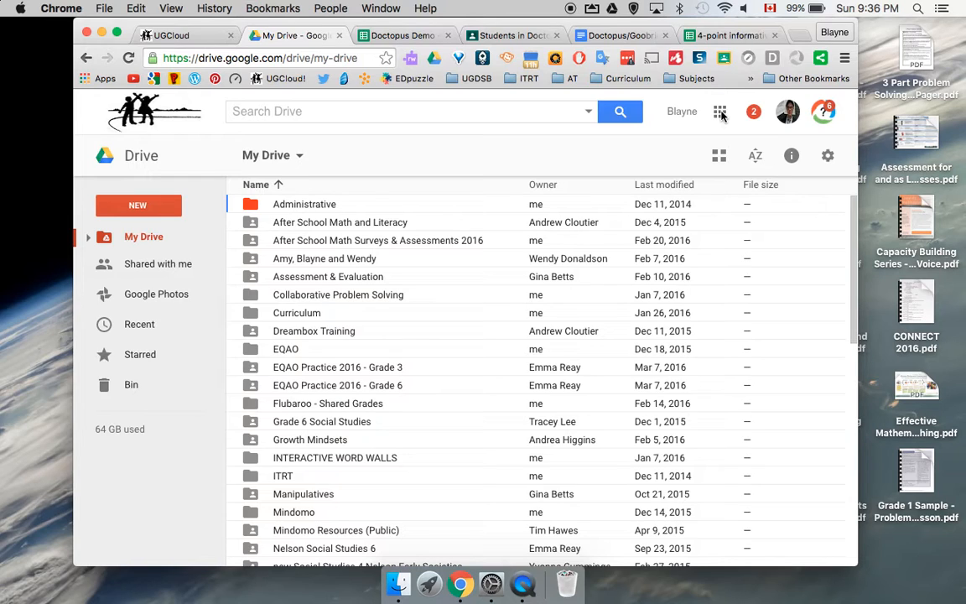
Open the Doctopus Demo class in Google Classroom and view its two-student roster.
click(719, 110)
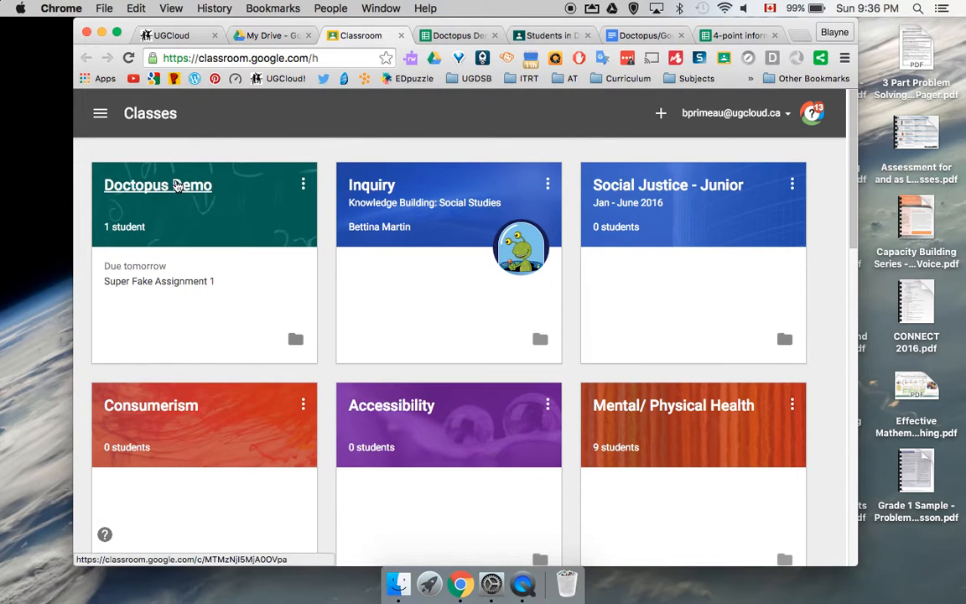
click(158, 185)
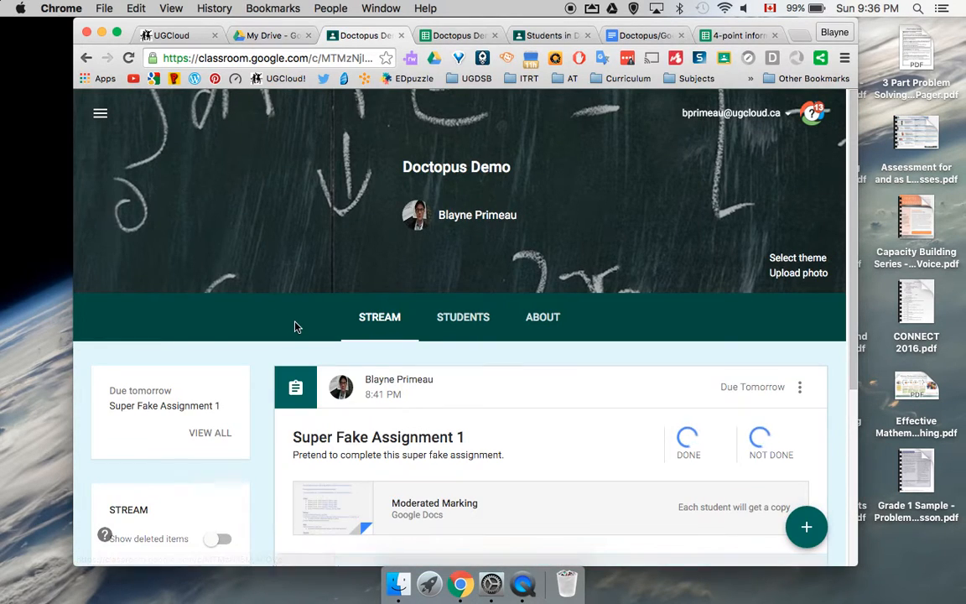
scroll(down, 3)
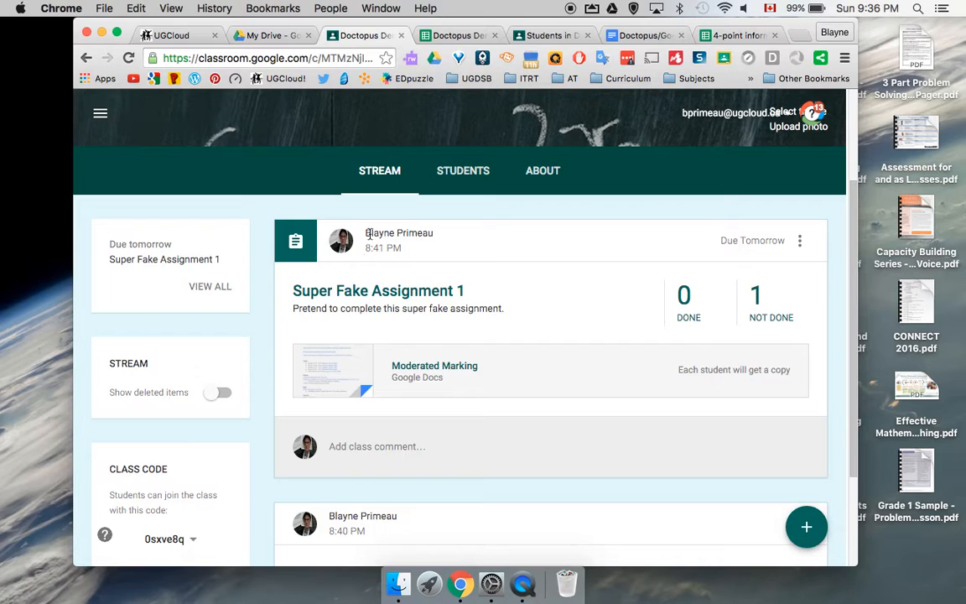
click(463, 170)
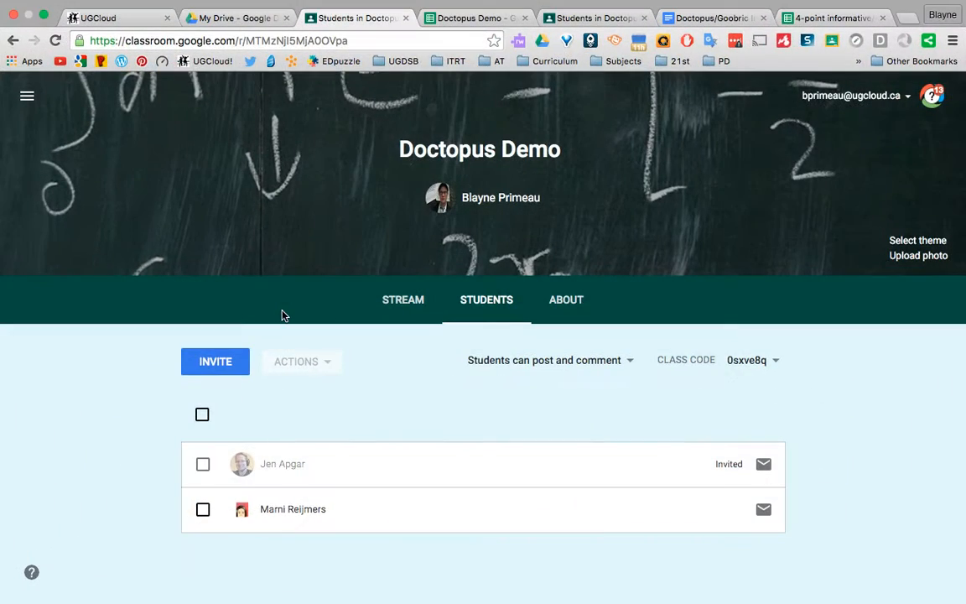
mouse_move(298, 501)
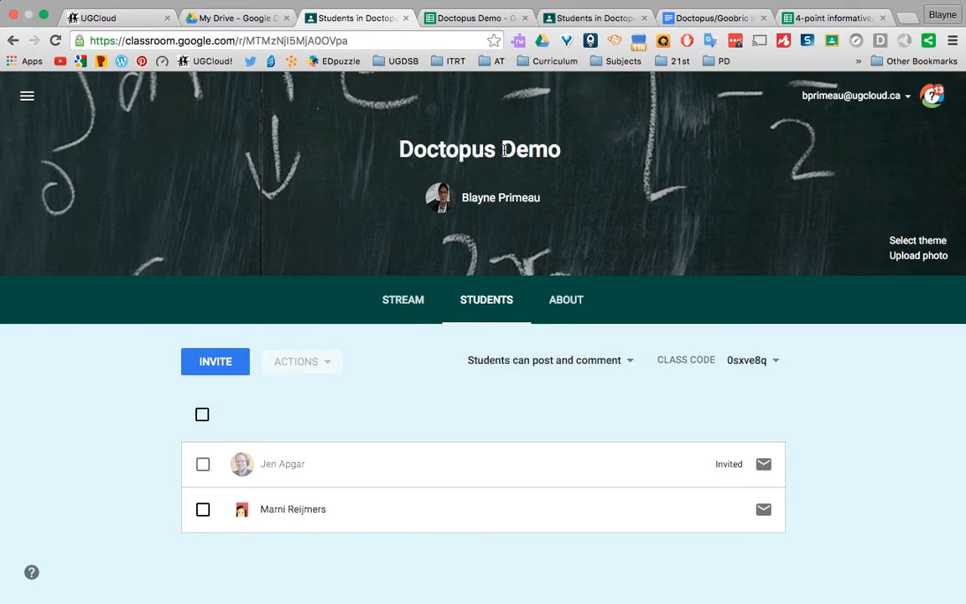
mouse_move(499, 186)
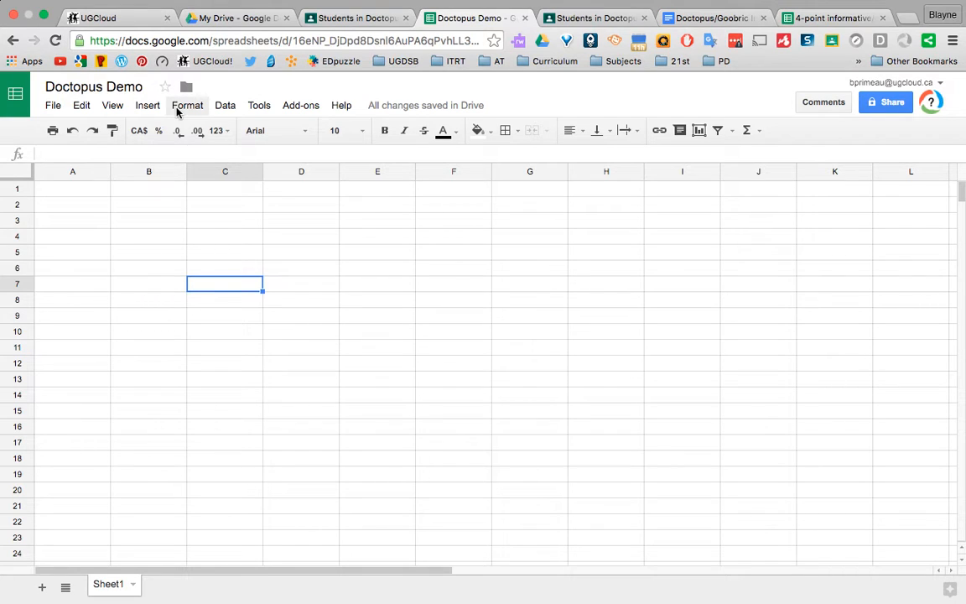
Search the add-on store for 'doctopus' to confirm Doctopus is installed, then reopen the Add-ons menu.
click(300, 104)
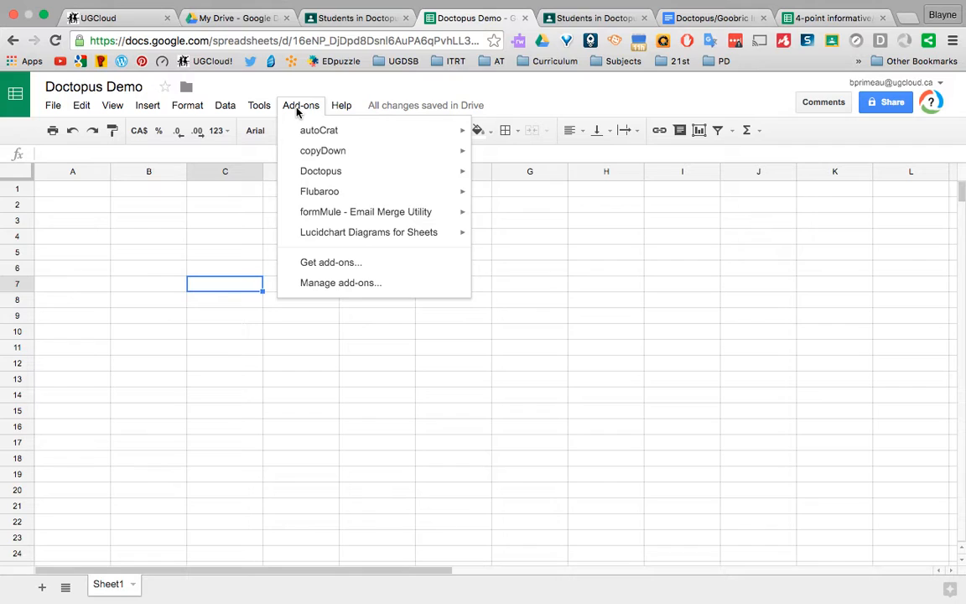
mouse_move(321, 171)
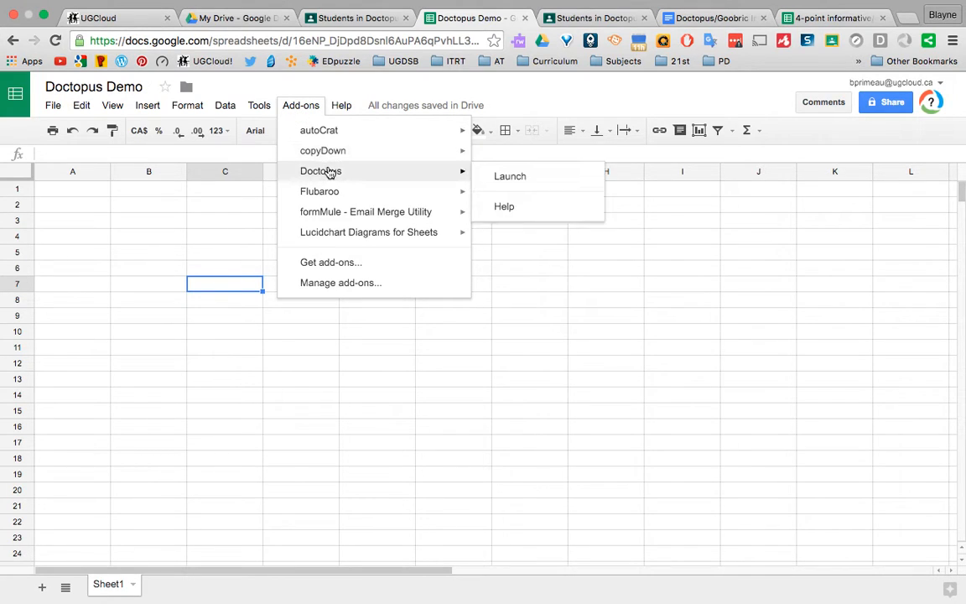
mouse_move(332, 243)
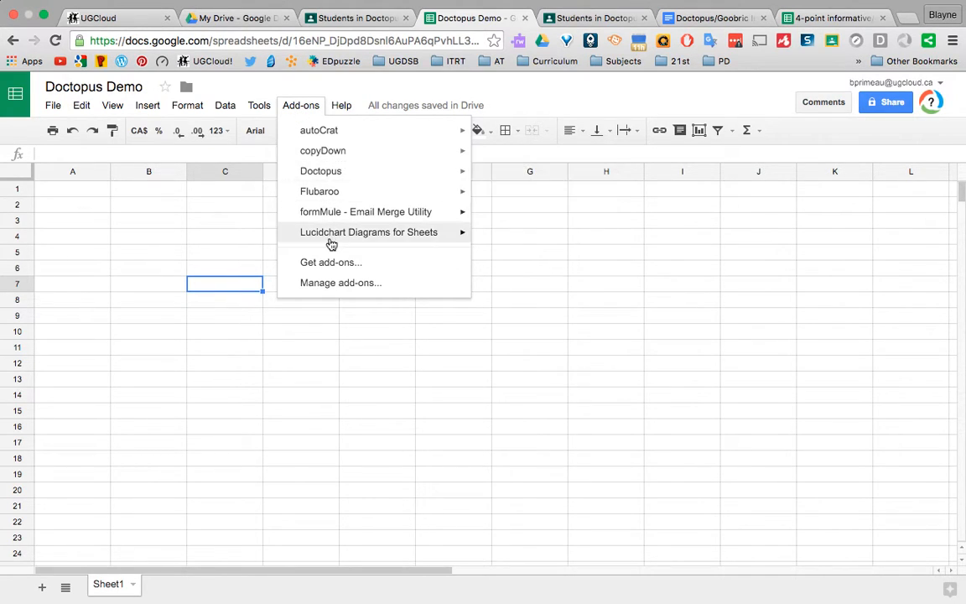
click(330, 261)
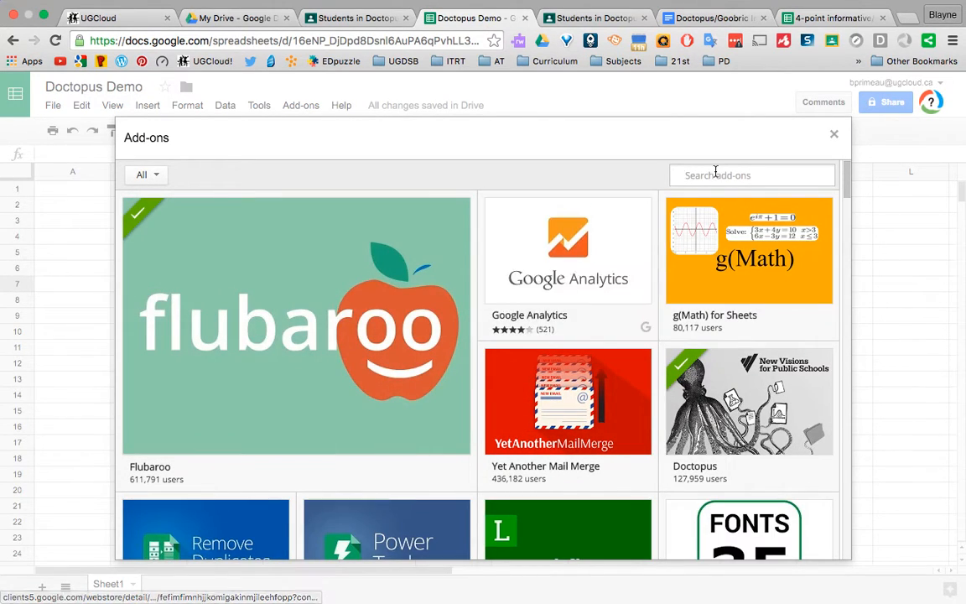
text(doctopus)
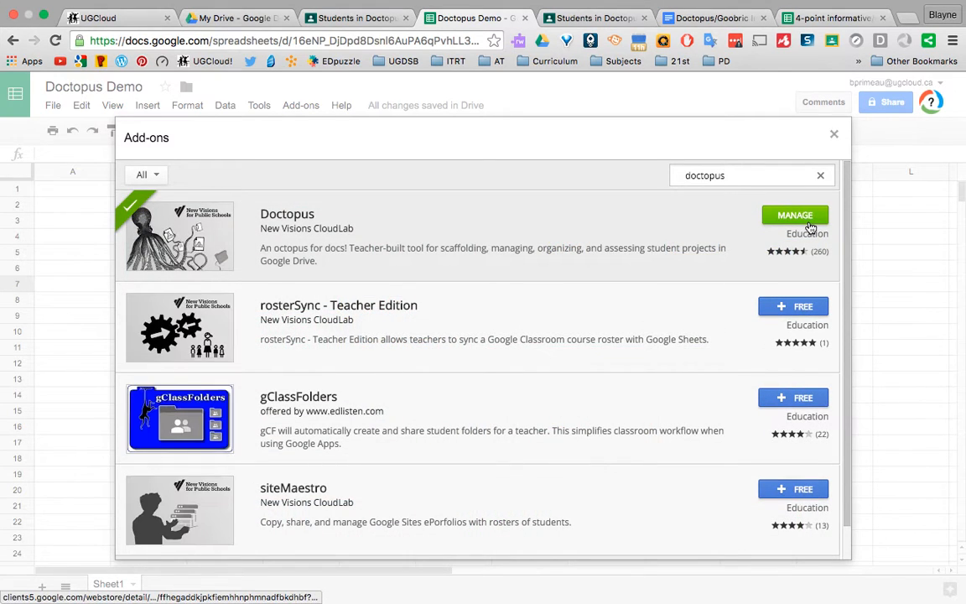
click(833, 134)
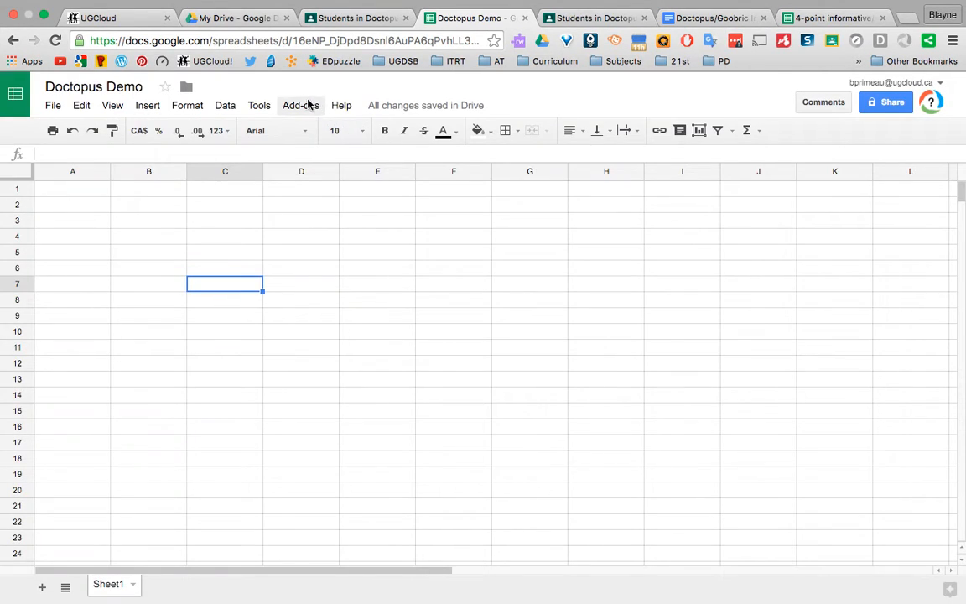
click(301, 105)
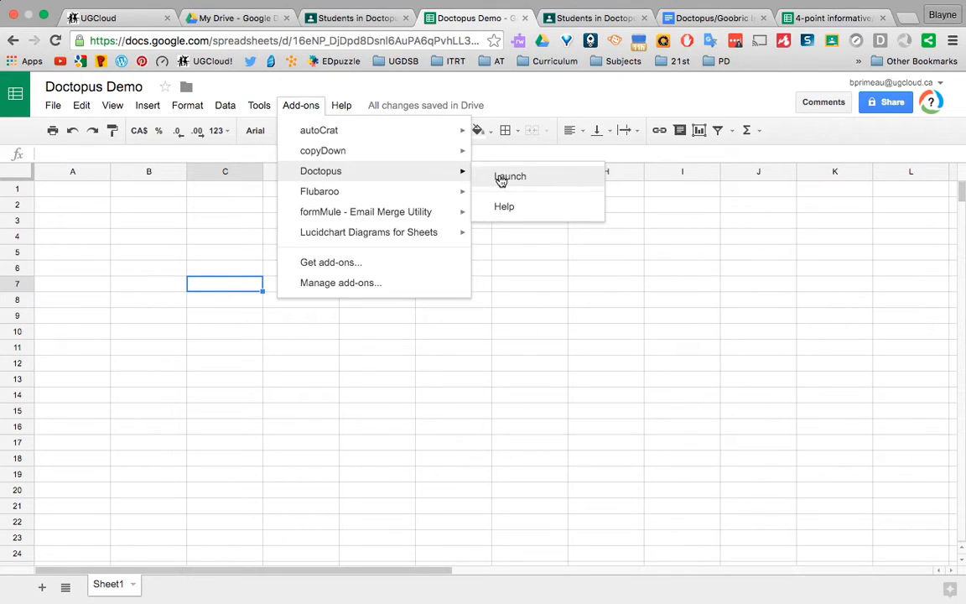
Launch Doctopus and choose the 'ingest a Google Classroom assignment' mode.
click(510, 176)
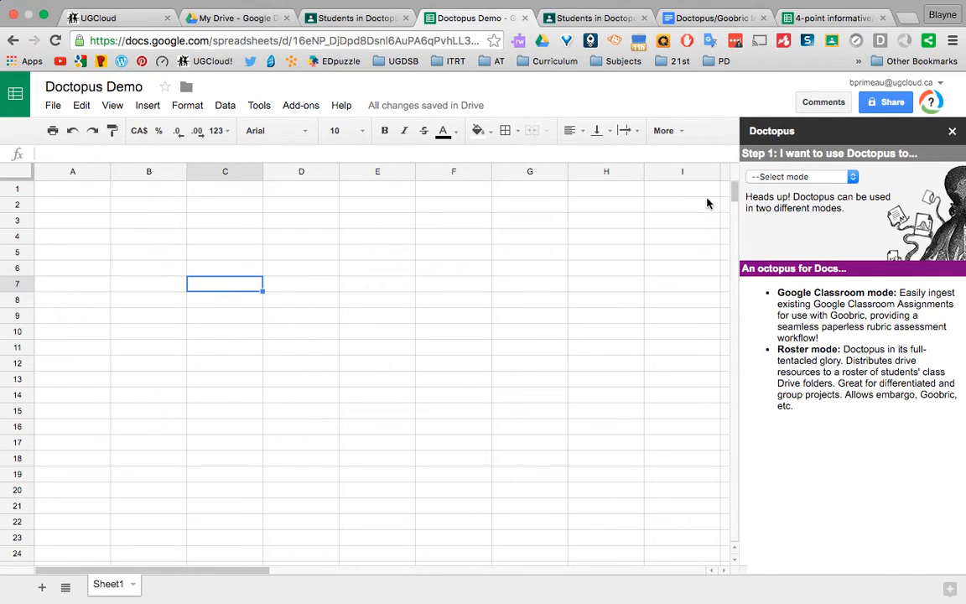
mouse_move(826, 317)
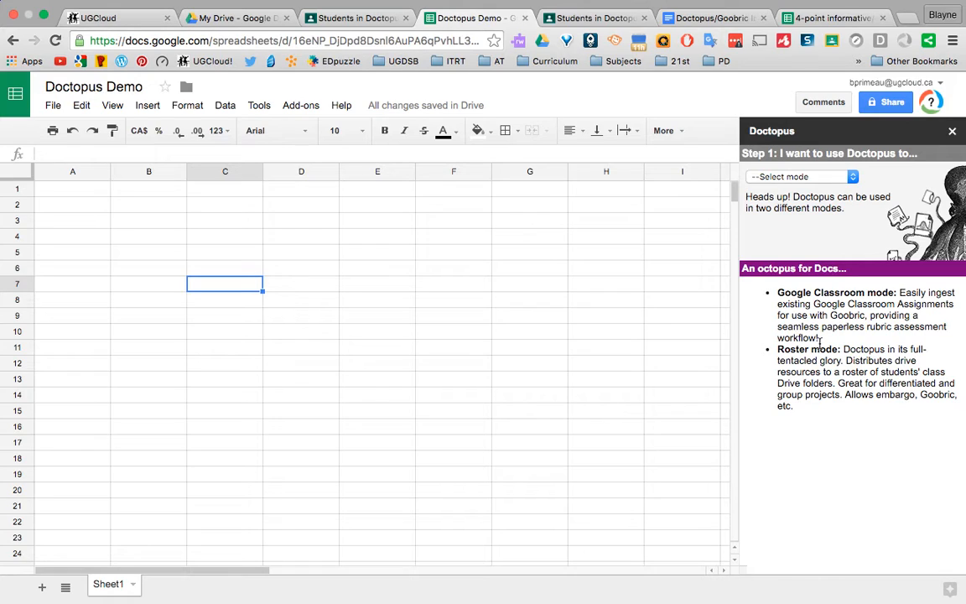
mouse_move(805, 343)
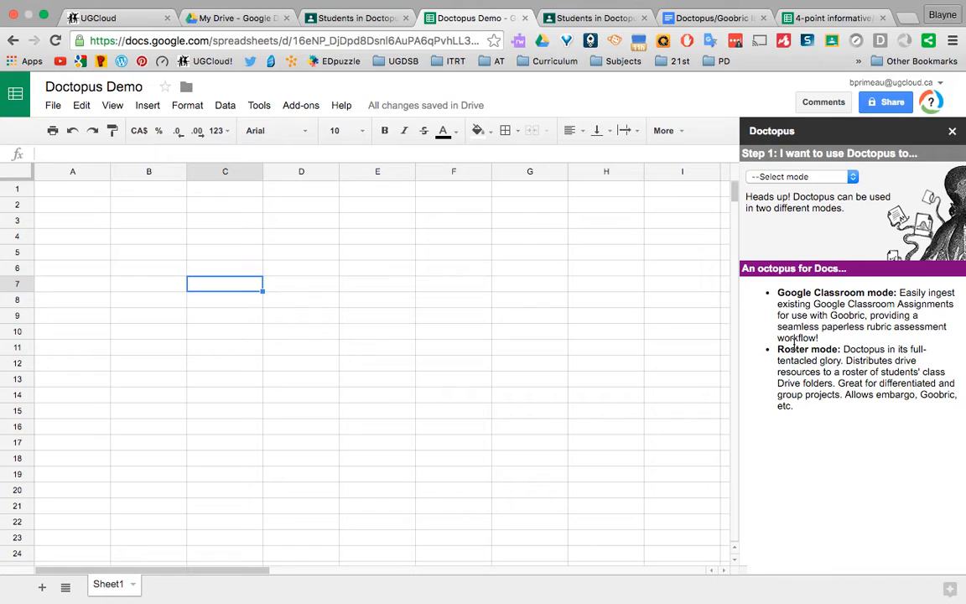
click(799, 176)
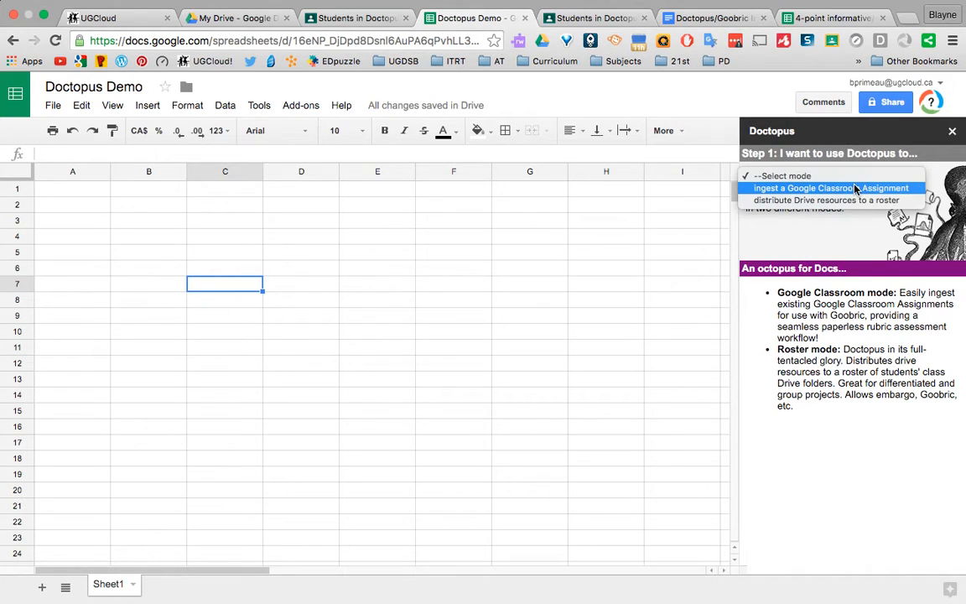
click(829, 187)
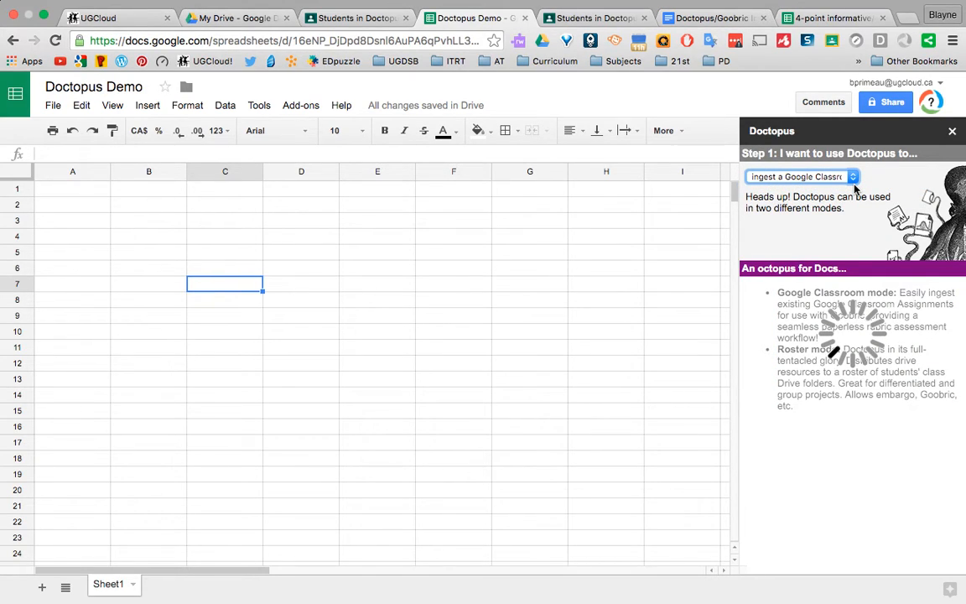
click(801, 176)
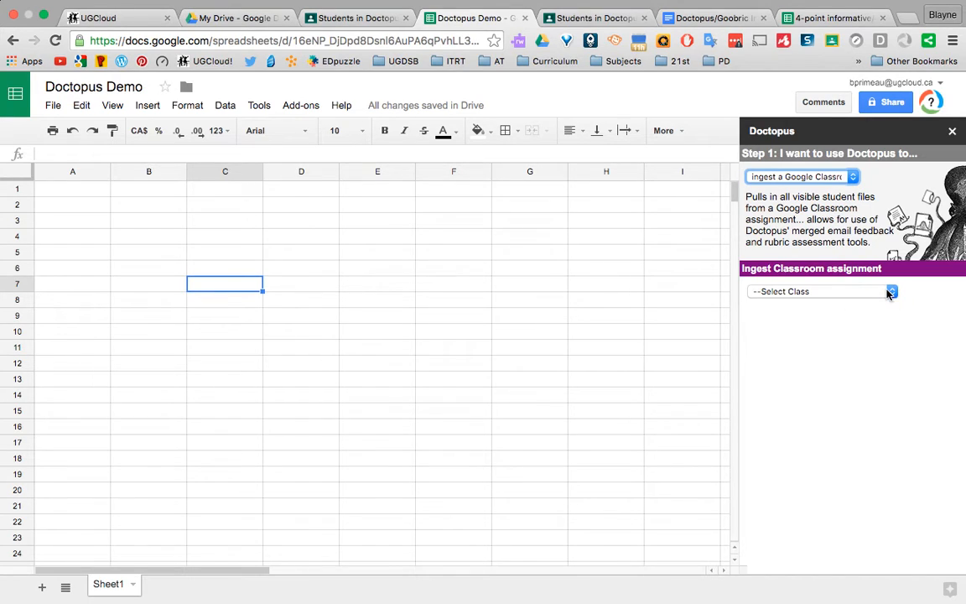
Select the Doctopus Demo class and Super Fake Assignment 1 for ingesting.
click(818, 291)
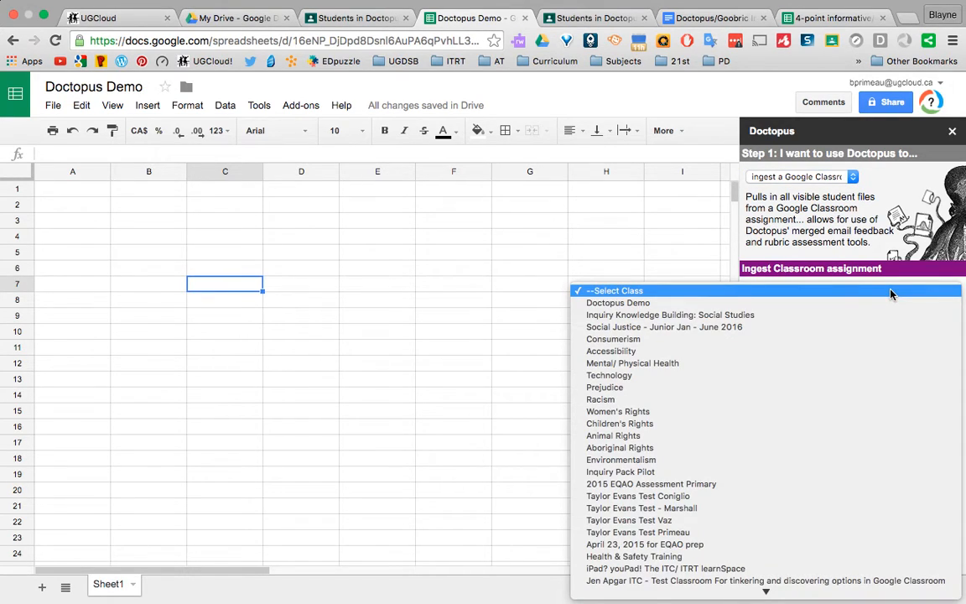
click(618, 302)
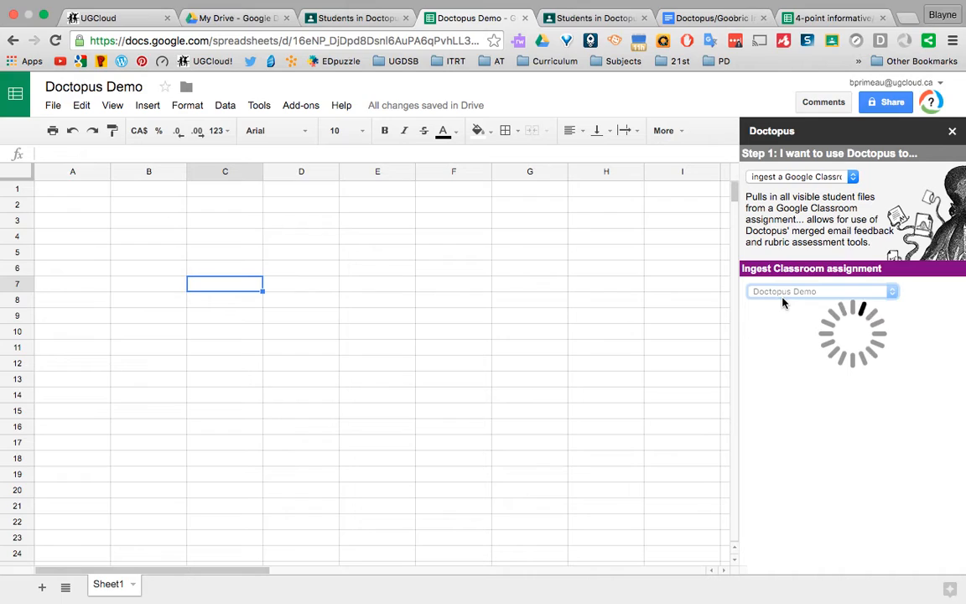
click(822, 291)
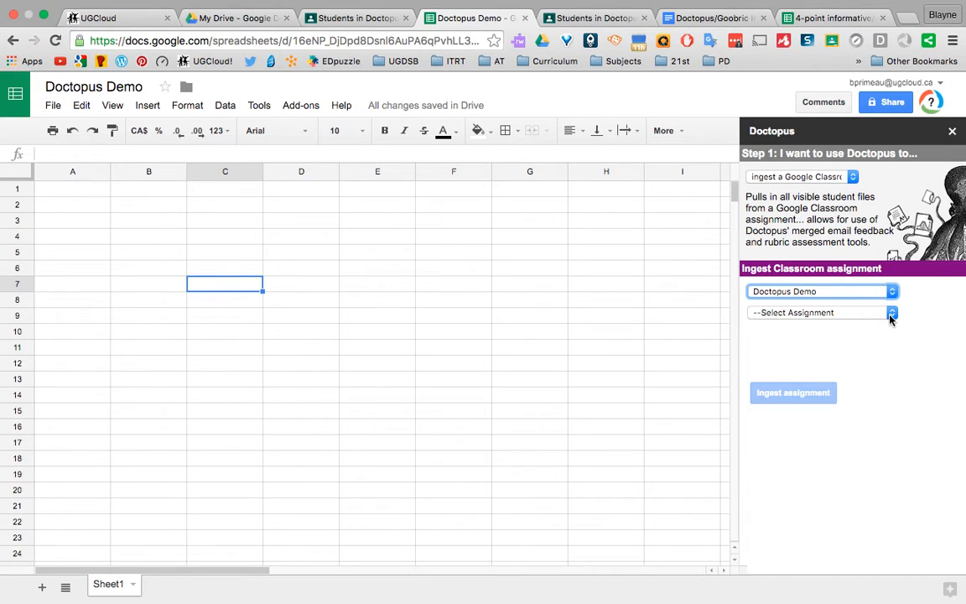
click(820, 312)
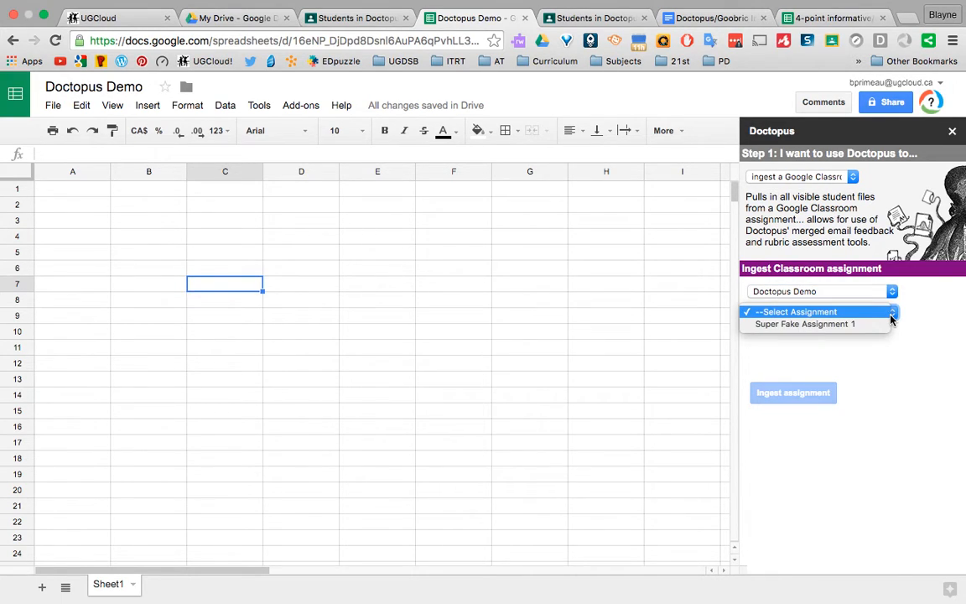
mouse_move(805, 324)
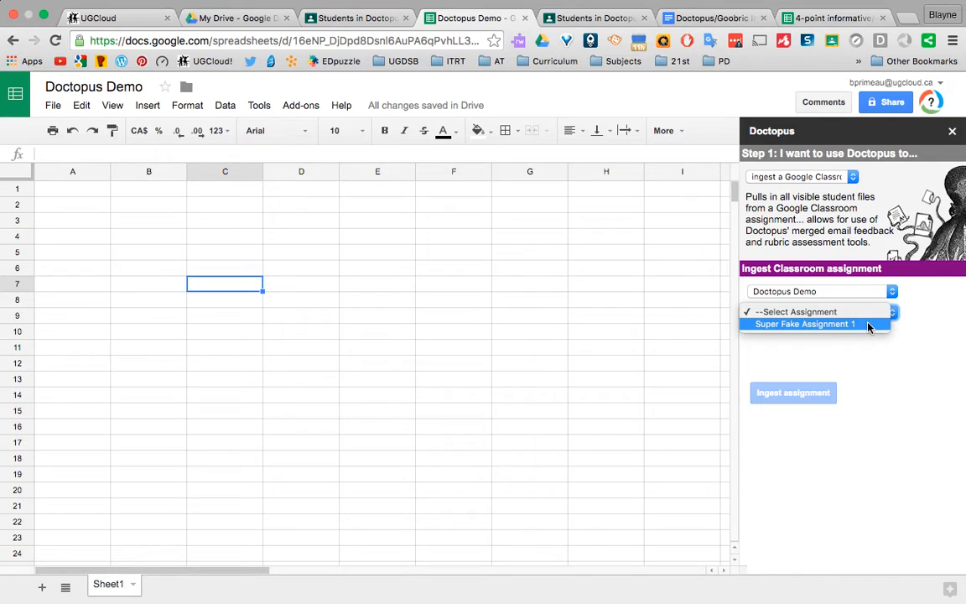
click(805, 323)
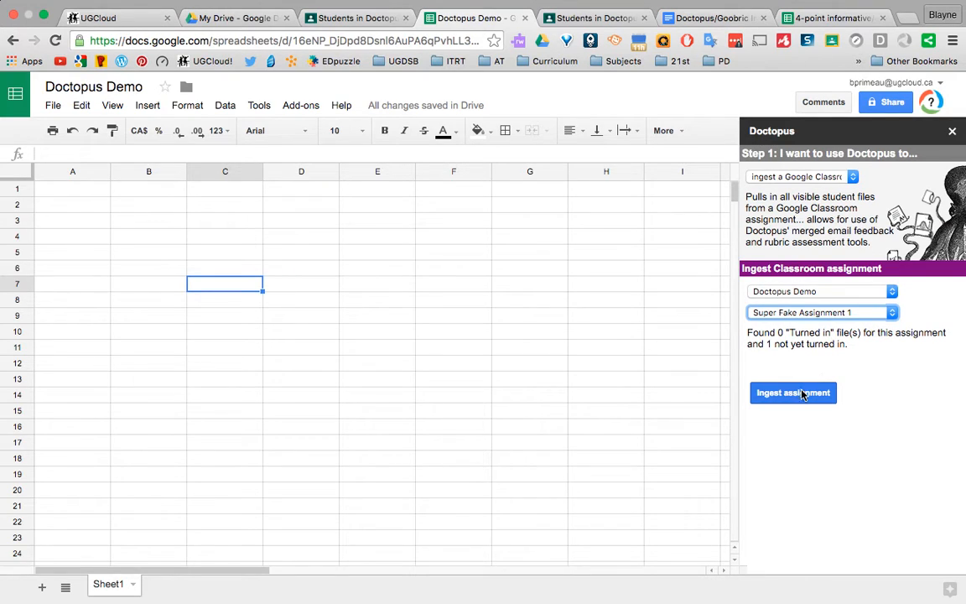
Ingest Super Fake Assignment 1 into a new 'Ingested from CR' sheet.
click(793, 392)
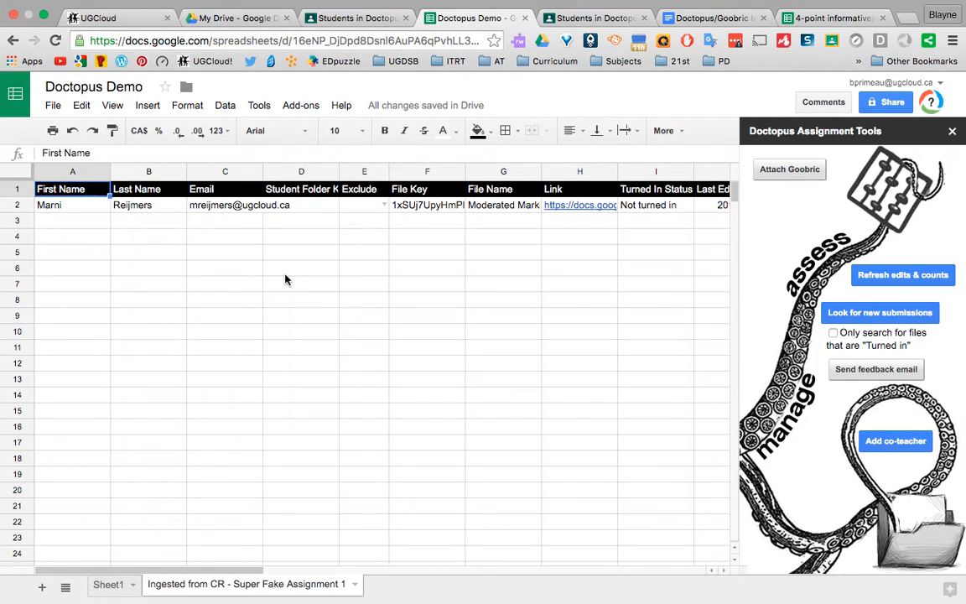
mouse_move(277, 229)
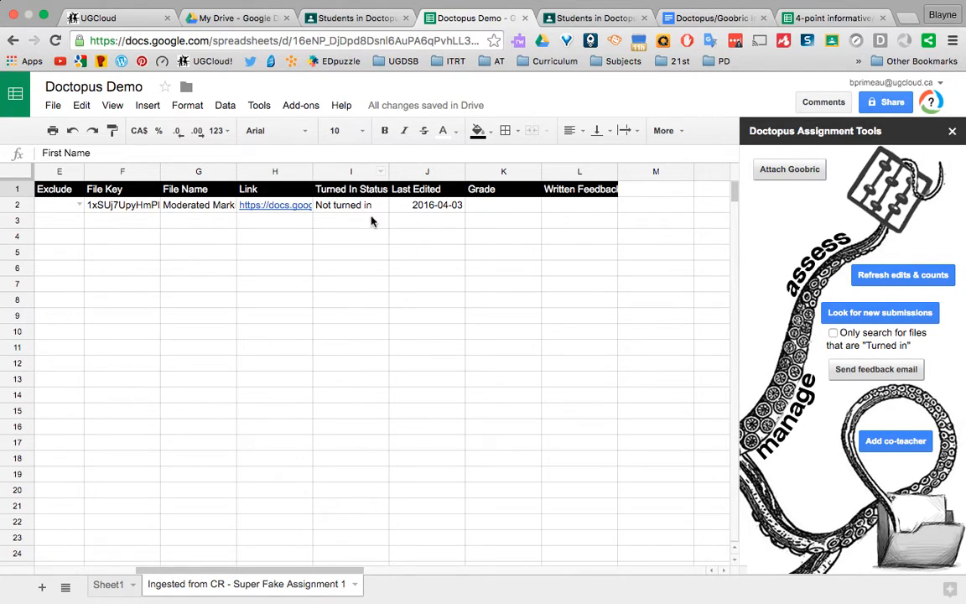
mouse_move(583, 214)
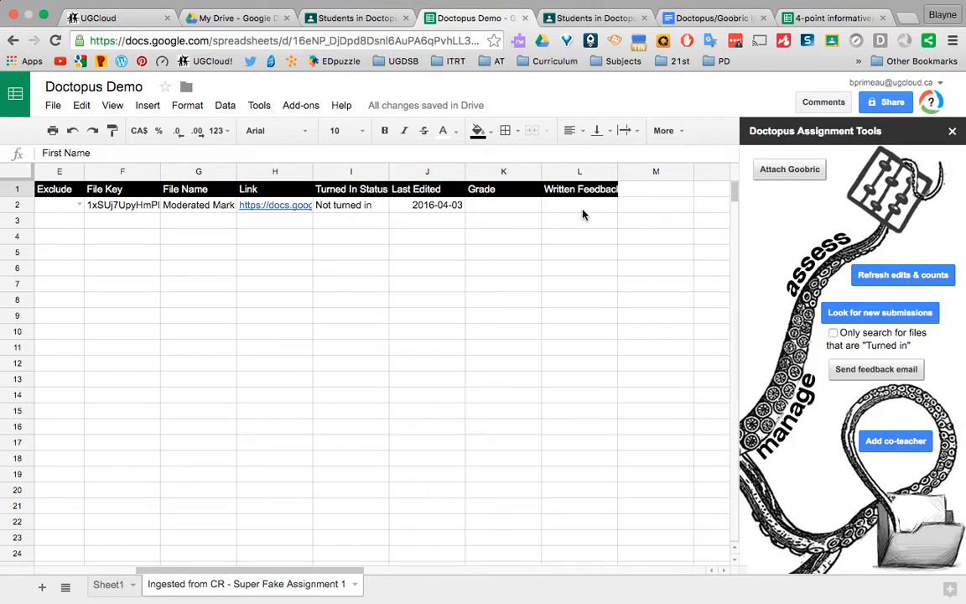
mouse_move(796, 197)
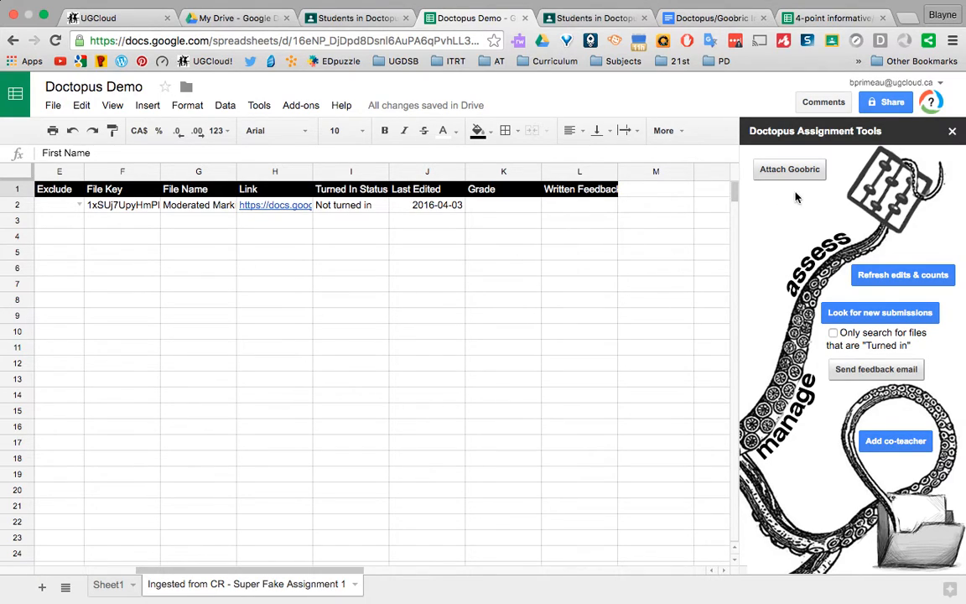
mouse_move(766, 155)
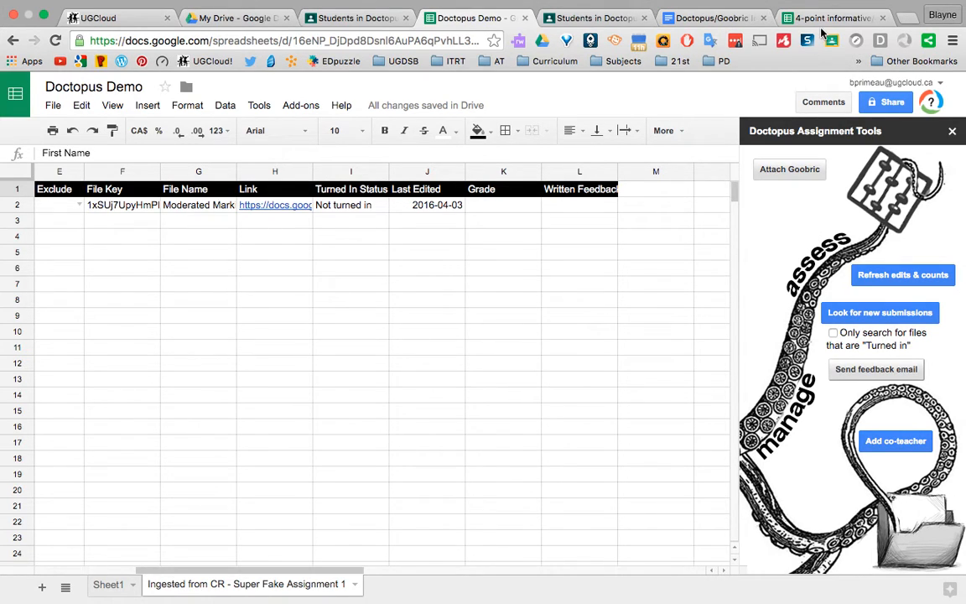
Review the sample rubric spreadsheet, then return to the Doctopus Demo assignment sheet.
click(830, 17)
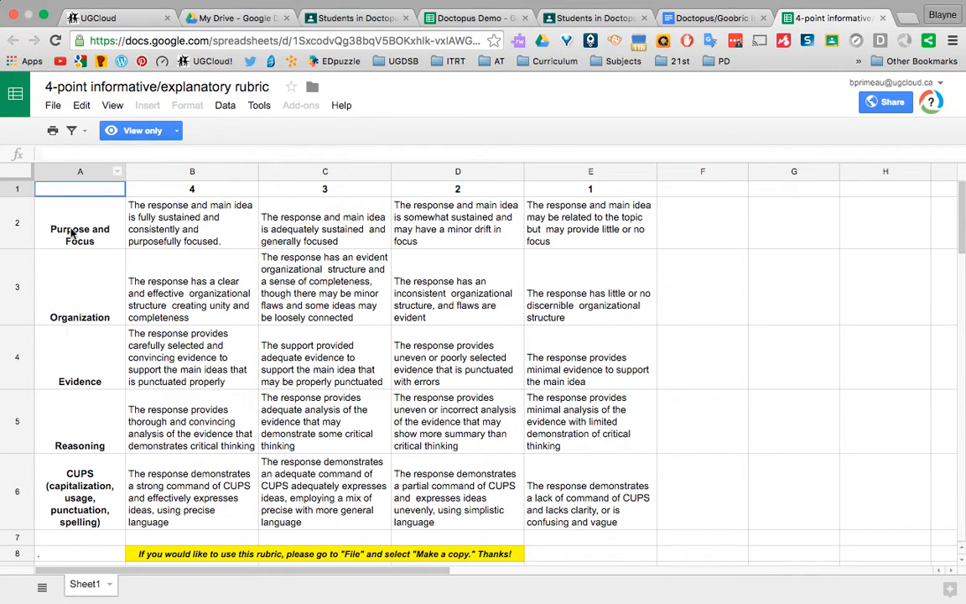
mouse_move(88, 237)
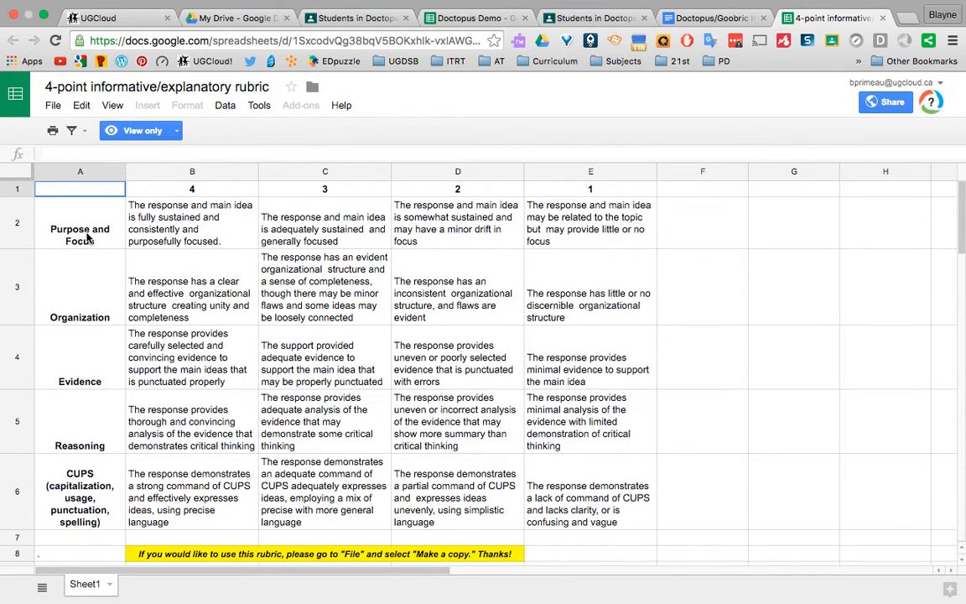
mouse_move(88, 287)
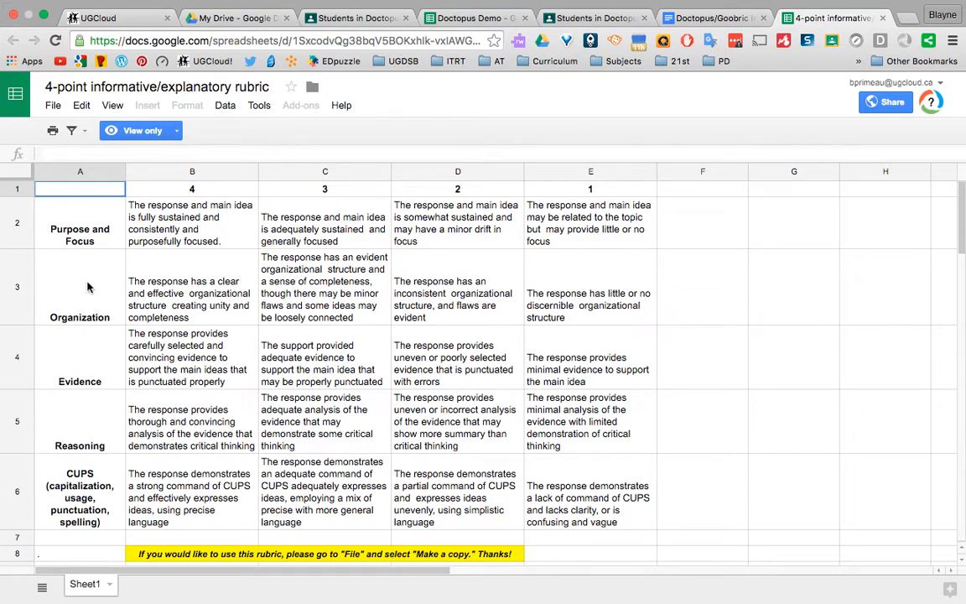
mouse_move(81, 361)
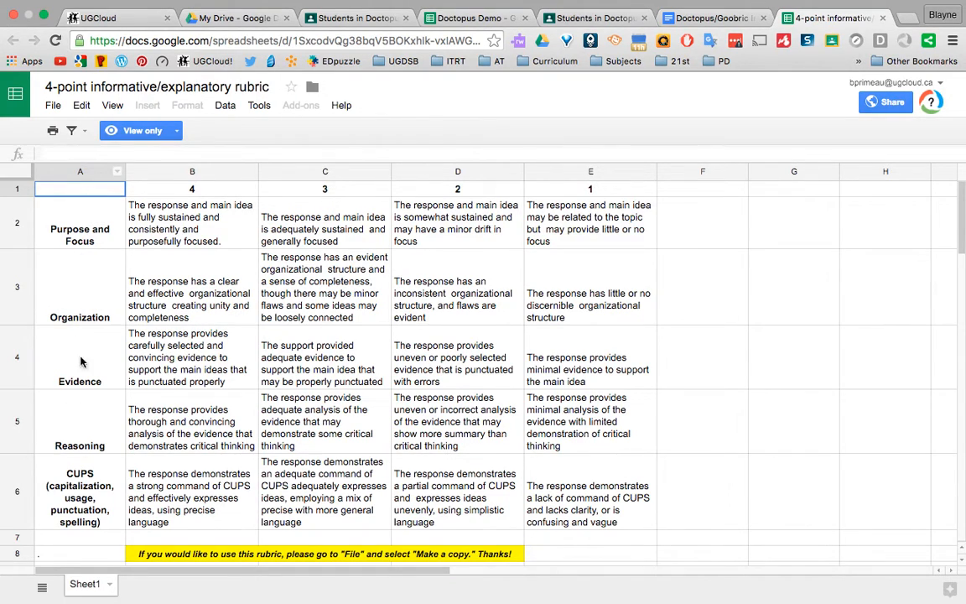
mouse_move(591, 203)
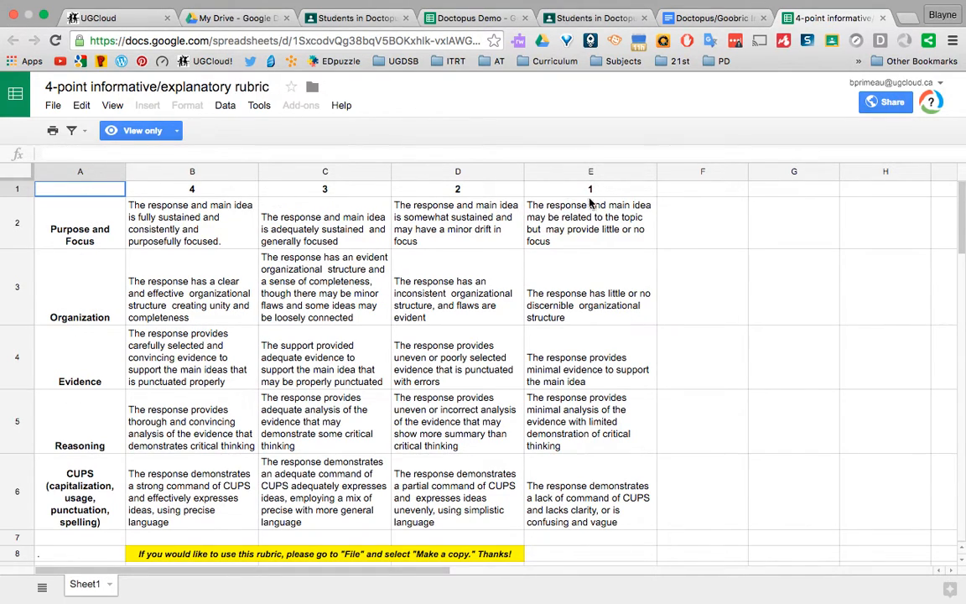
mouse_move(505, 184)
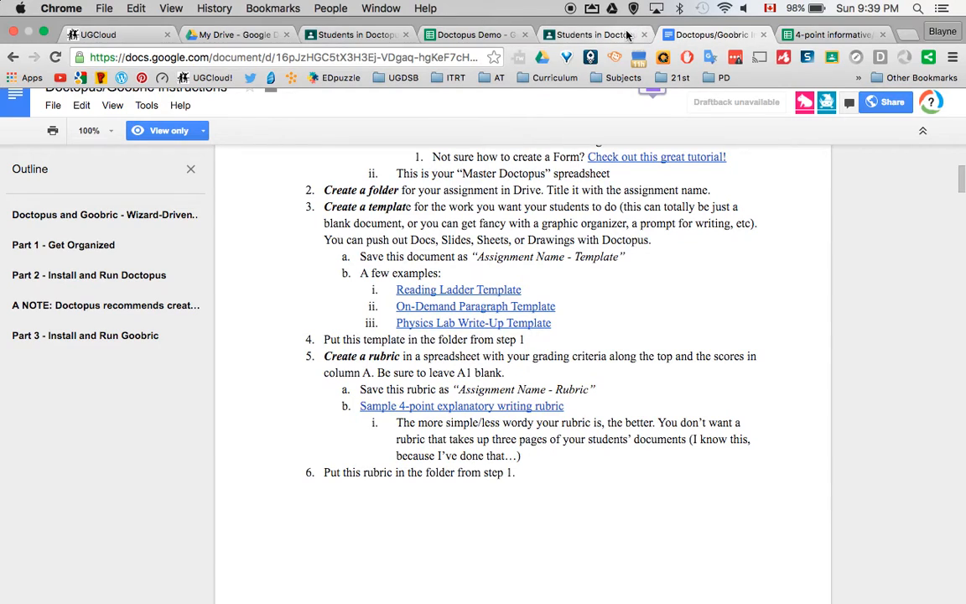
click(470, 33)
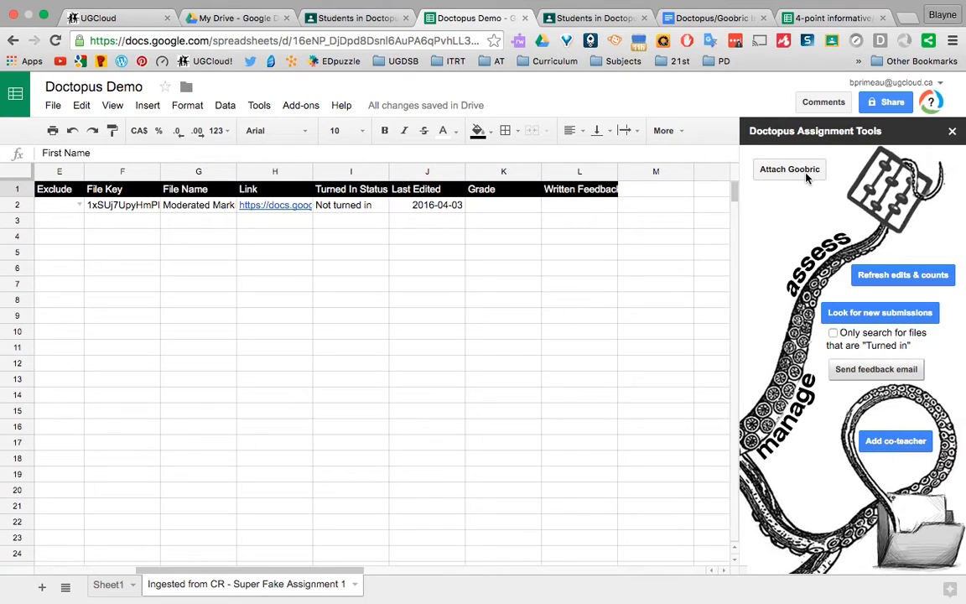
Attach Super Awesome Goobric with student viewing, self-assessment and email notification enabled.
click(789, 169)
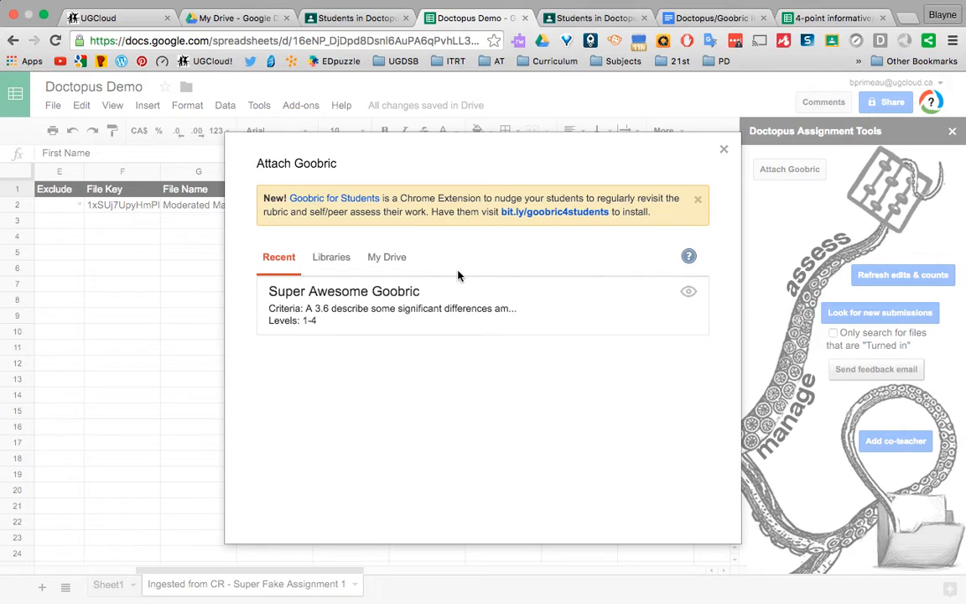
mouse_move(437, 266)
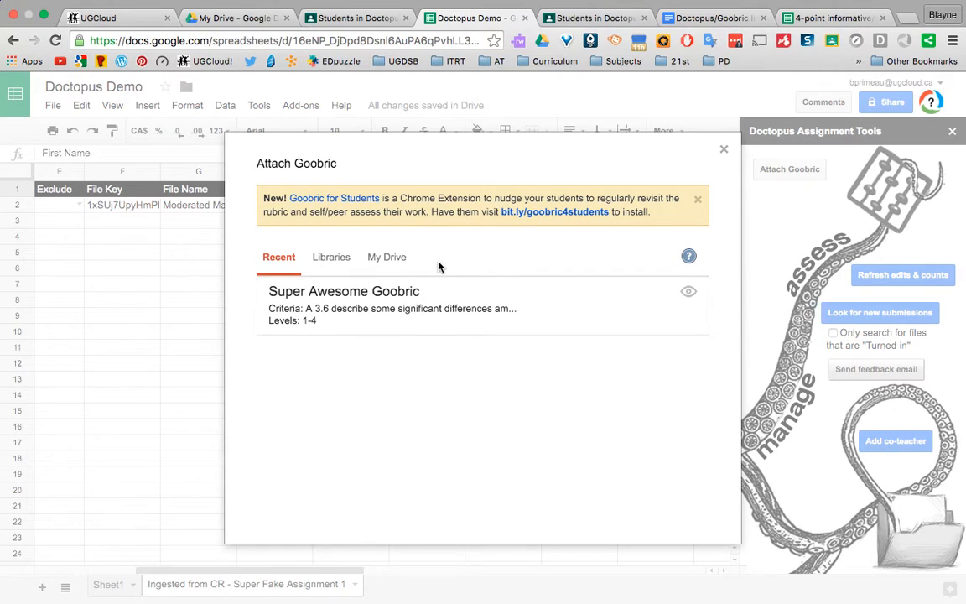
mouse_move(413, 298)
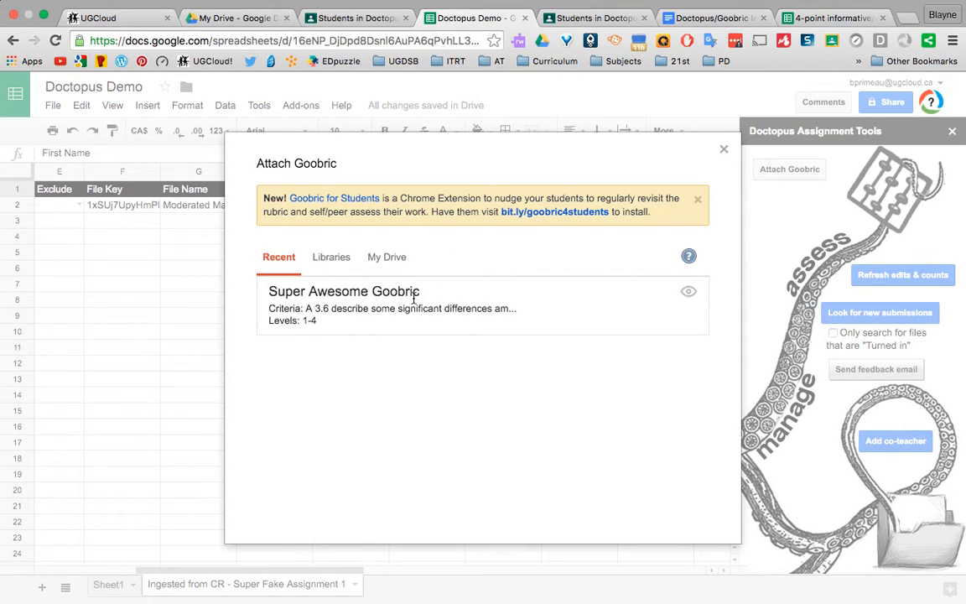
click(344, 291)
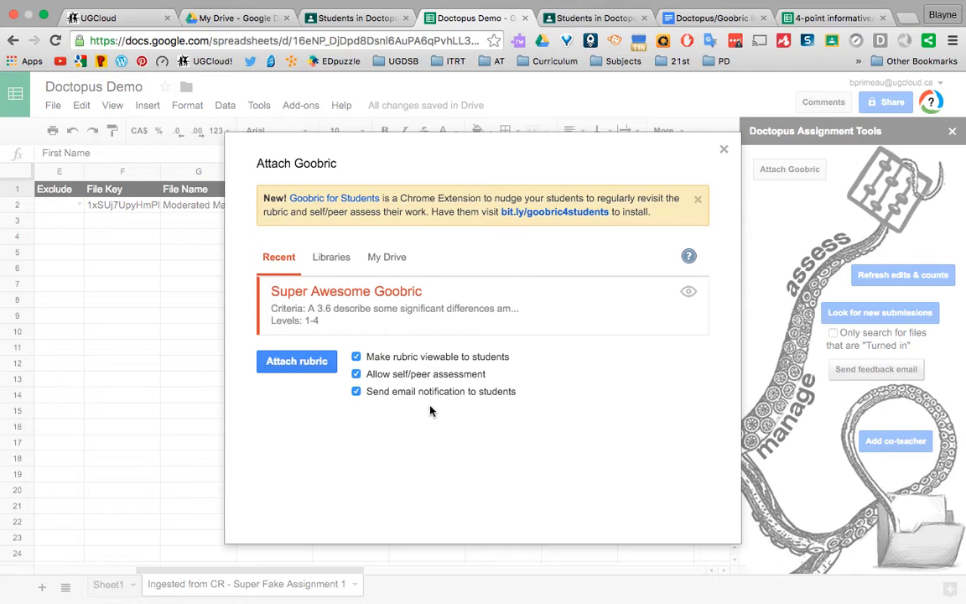
mouse_move(495, 410)
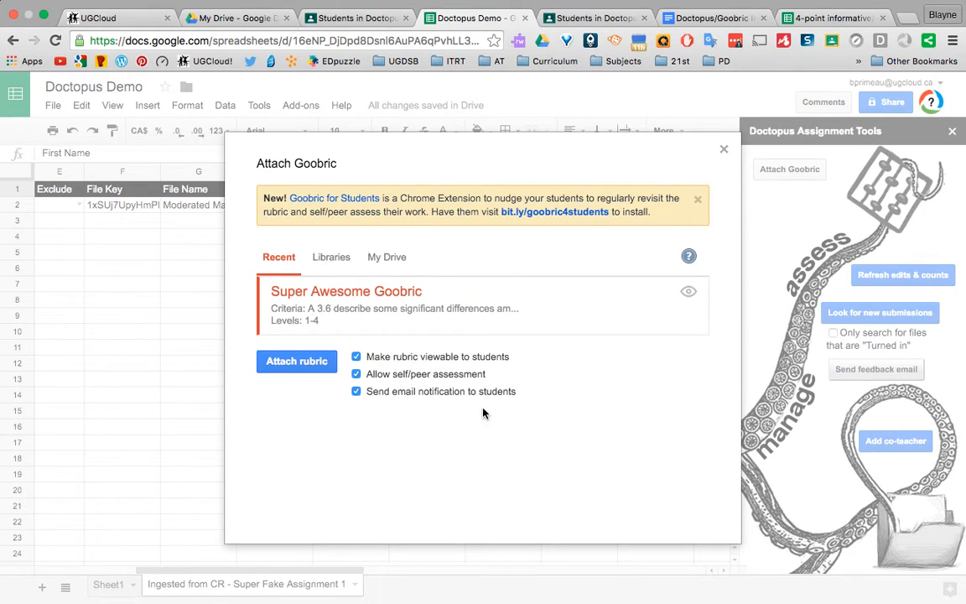
mouse_move(527, 408)
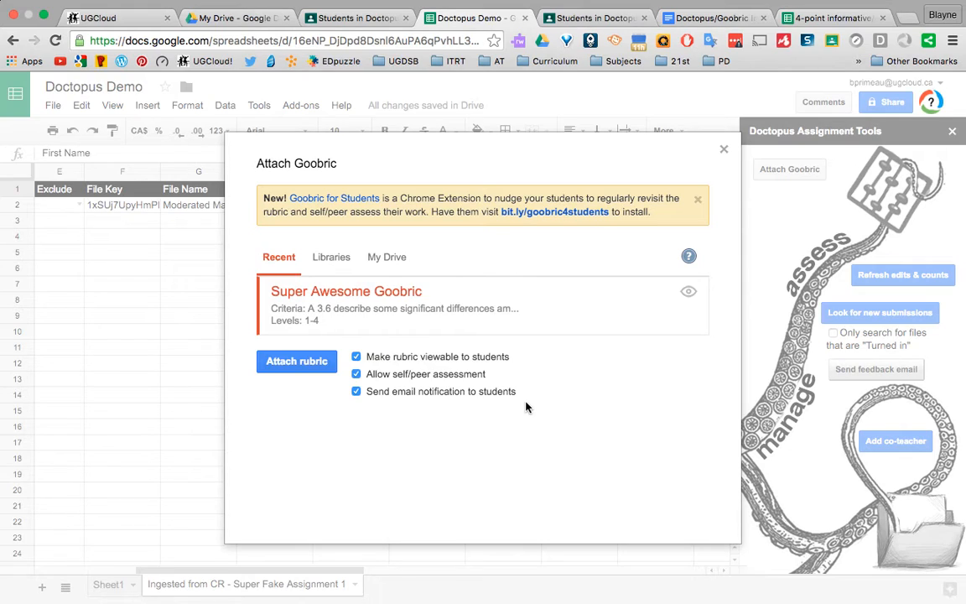
click(296, 361)
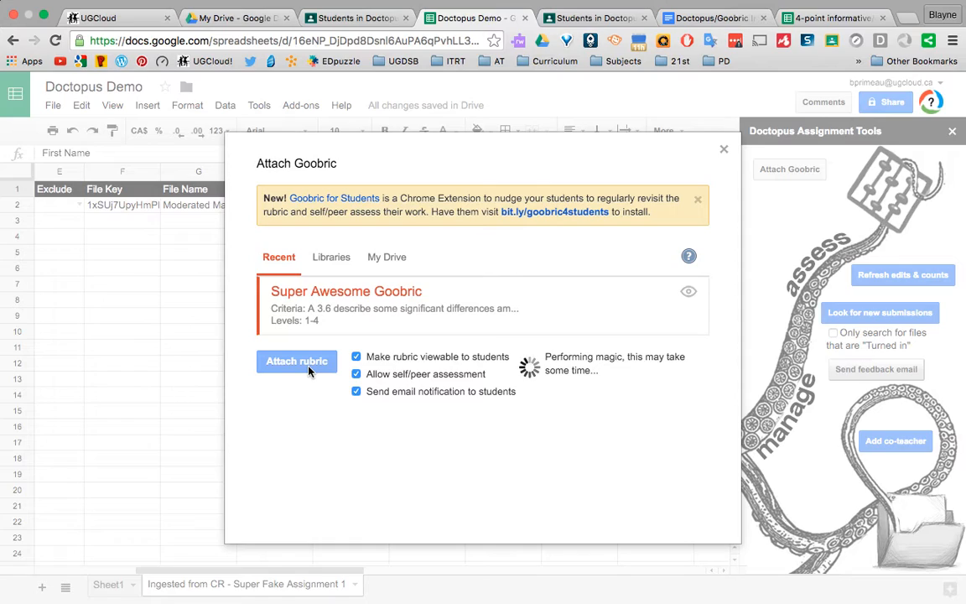
click(296, 360)
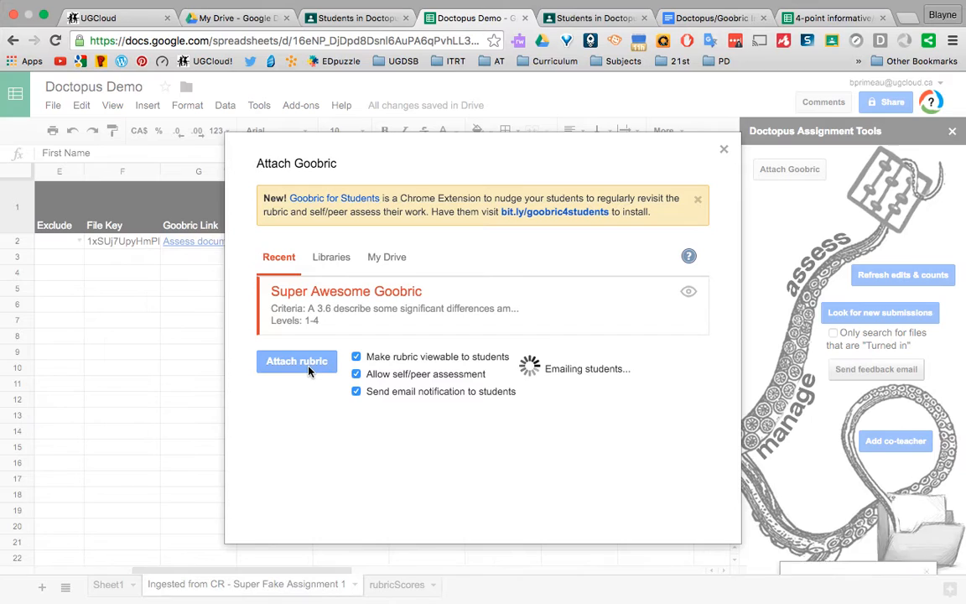
Close the attach dialog and scroll through the Goobric link and A 3.6, A 3.7 score columns.
click(296, 361)
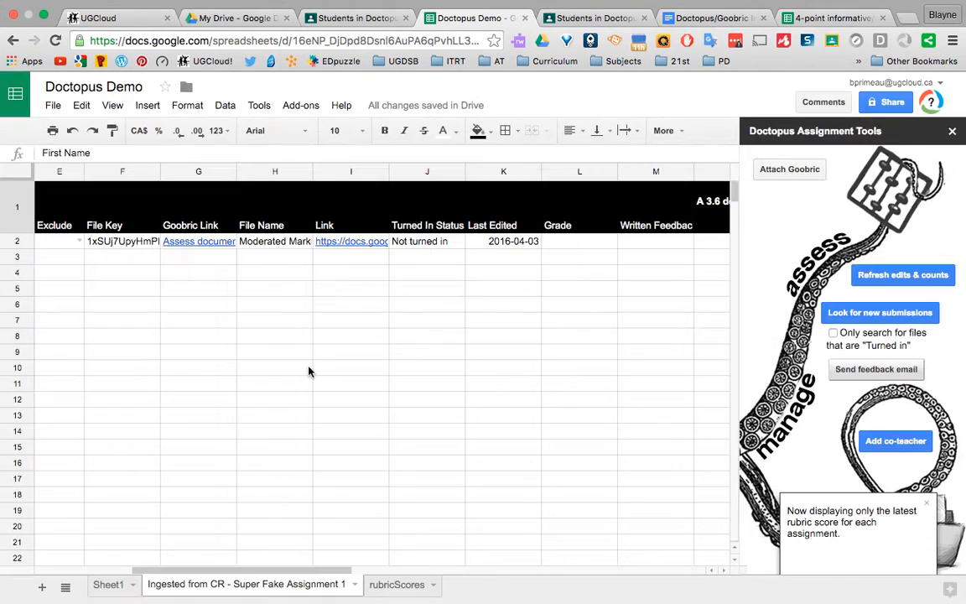
click(789, 169)
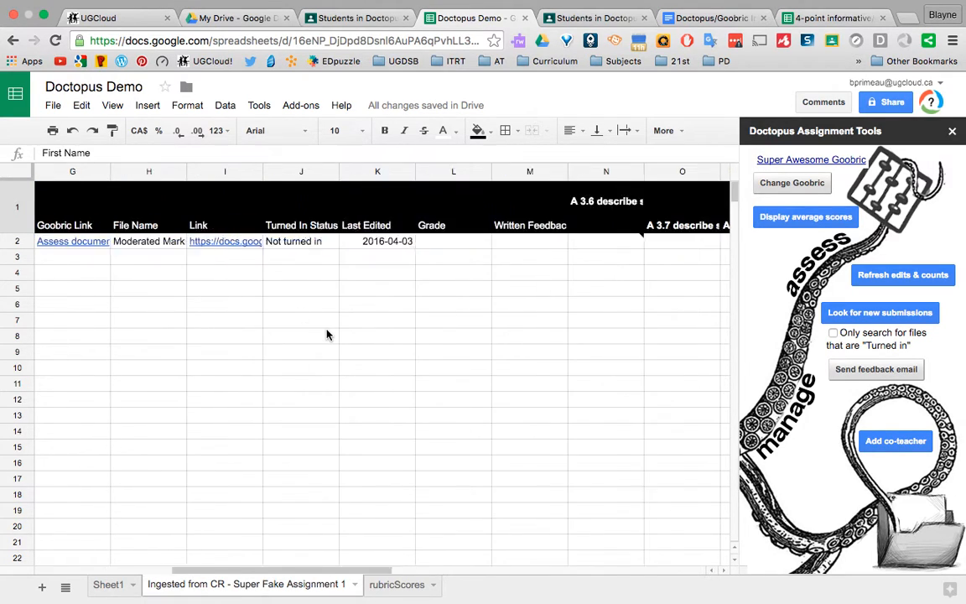
scroll(right, 3)
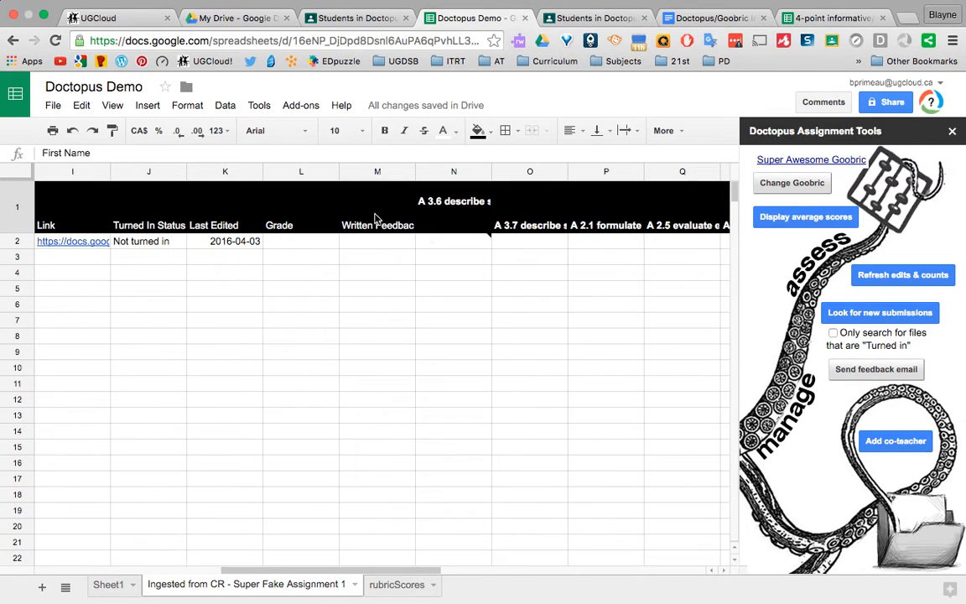
scroll(right, 3)
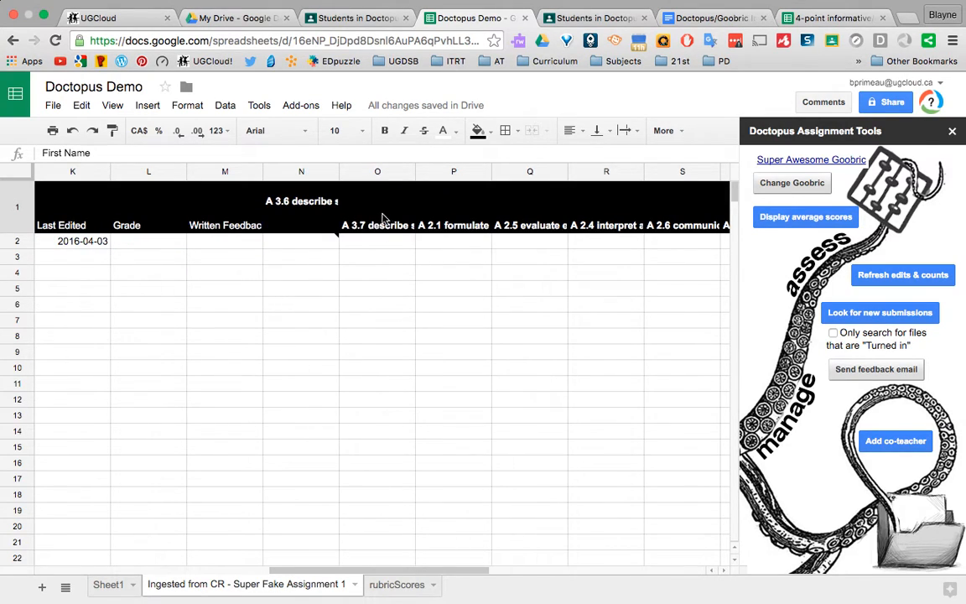
mouse_move(554, 274)
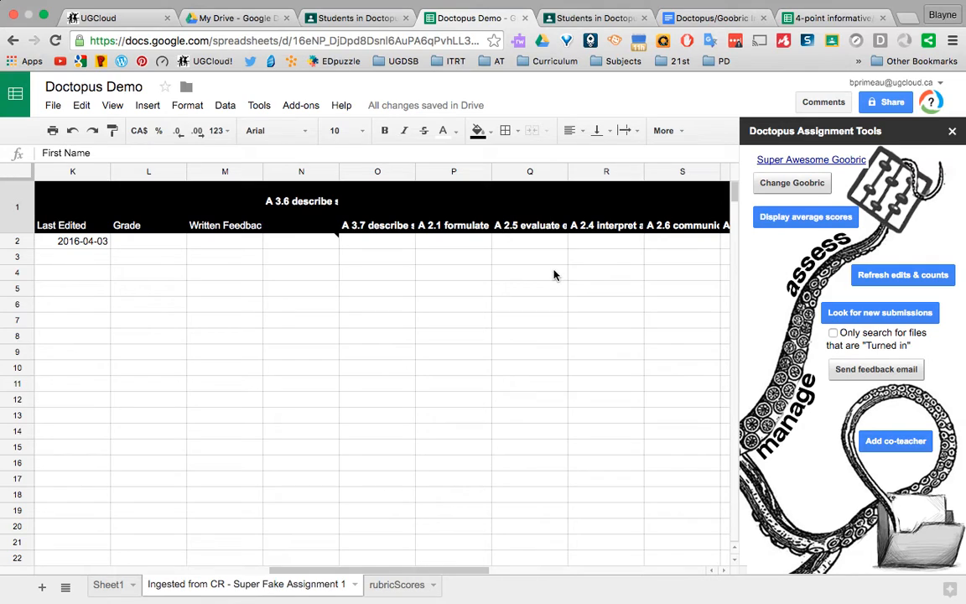
scroll(left, 3)
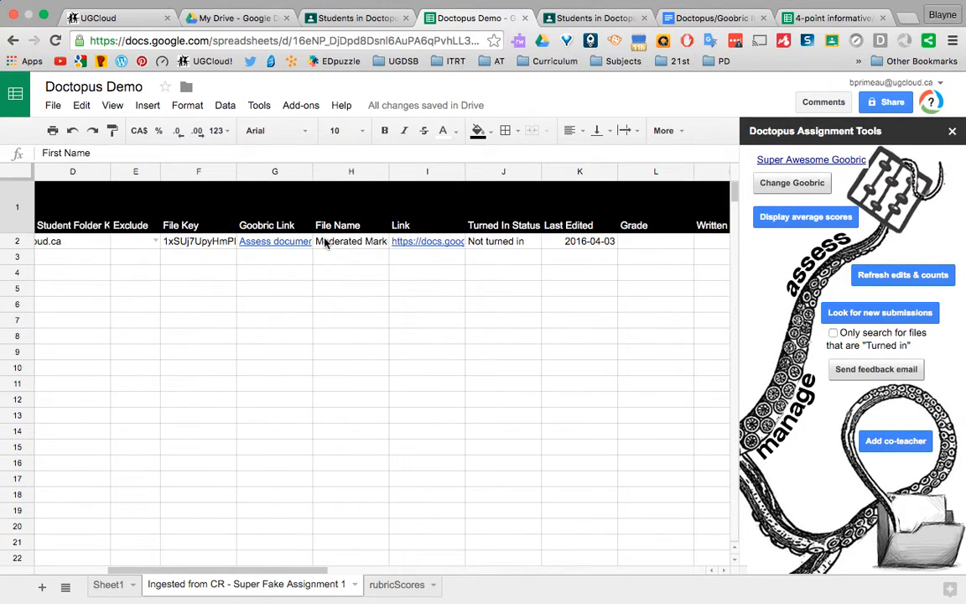
click(275, 240)
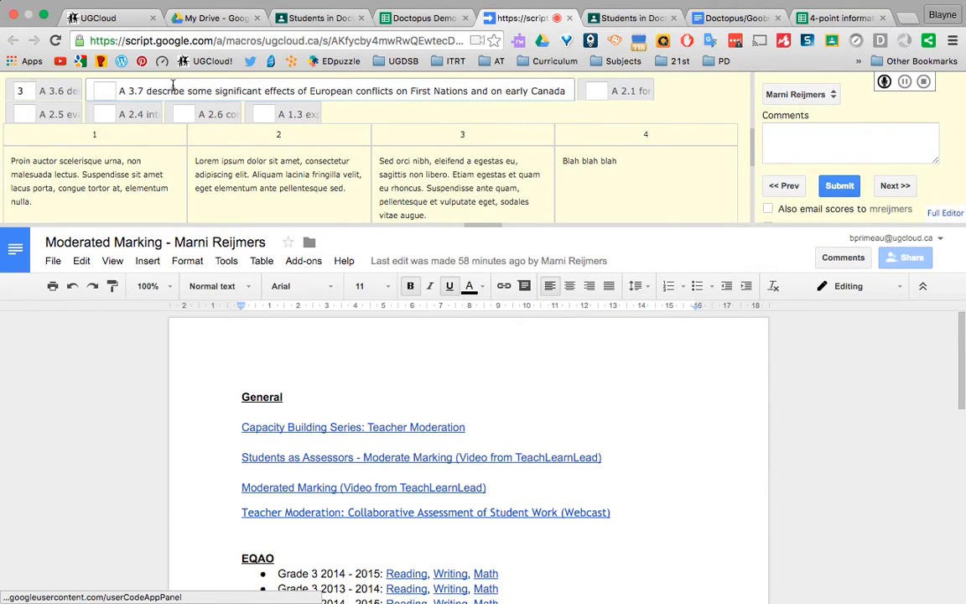
mouse_move(172, 90)
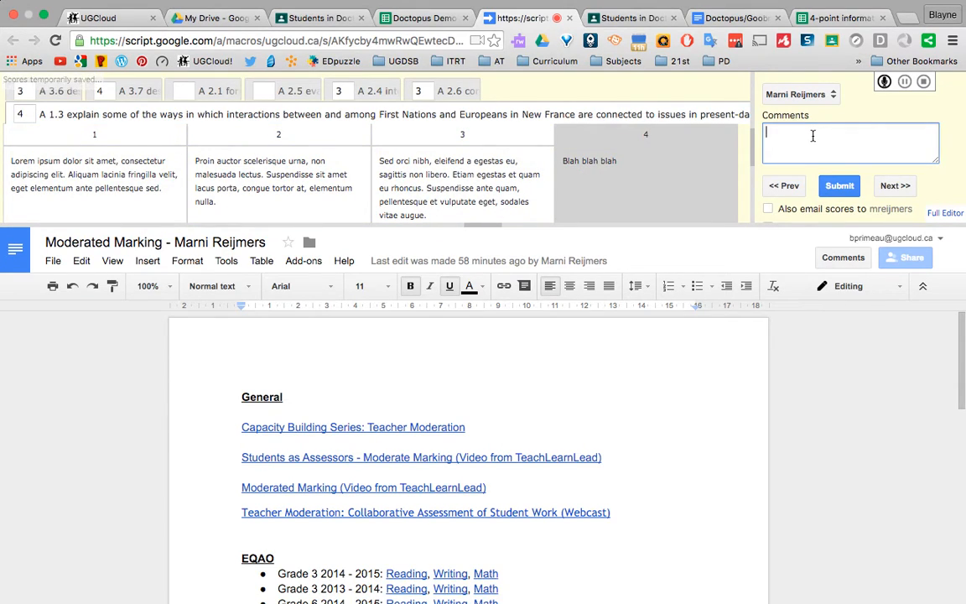
mouse_move(931, 191)
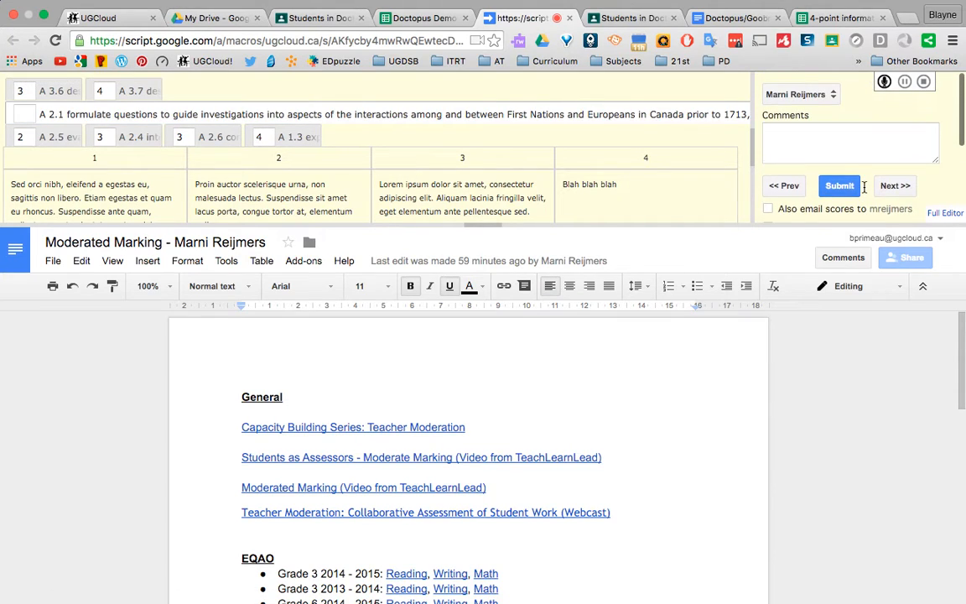
Write a 'Strength' comment praising the voice in the student's writing.
click(850, 142)
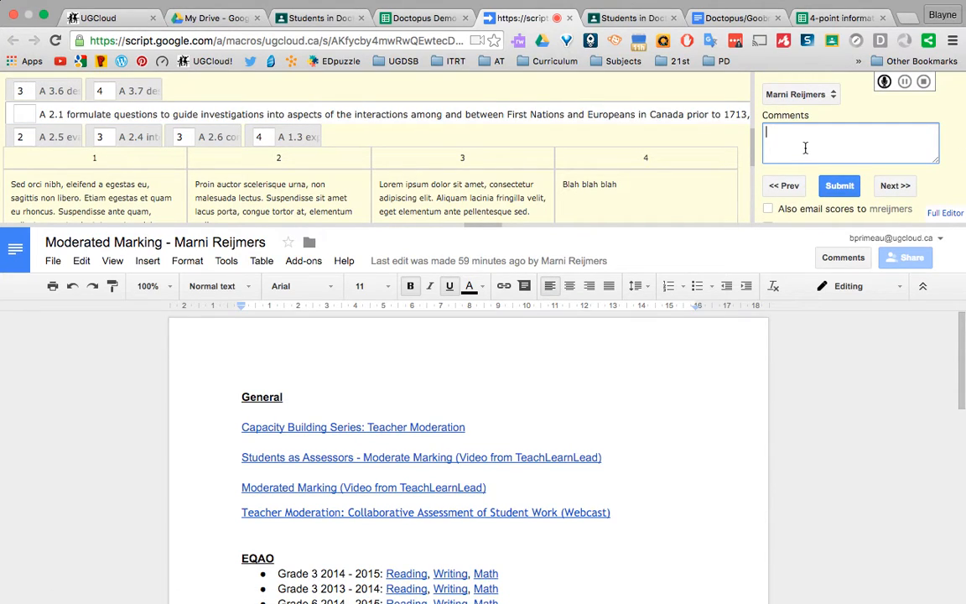
text(S)
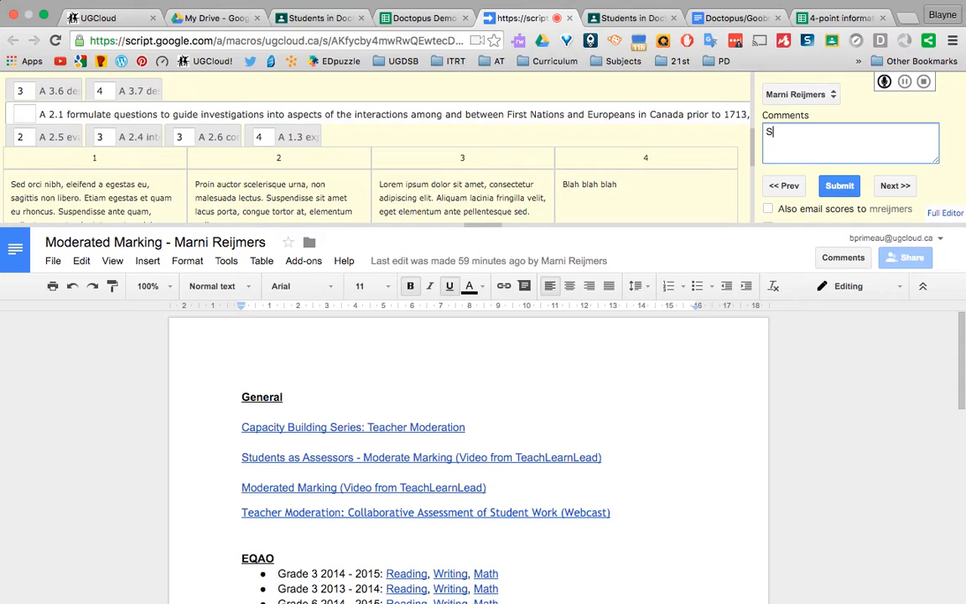
text(trength)
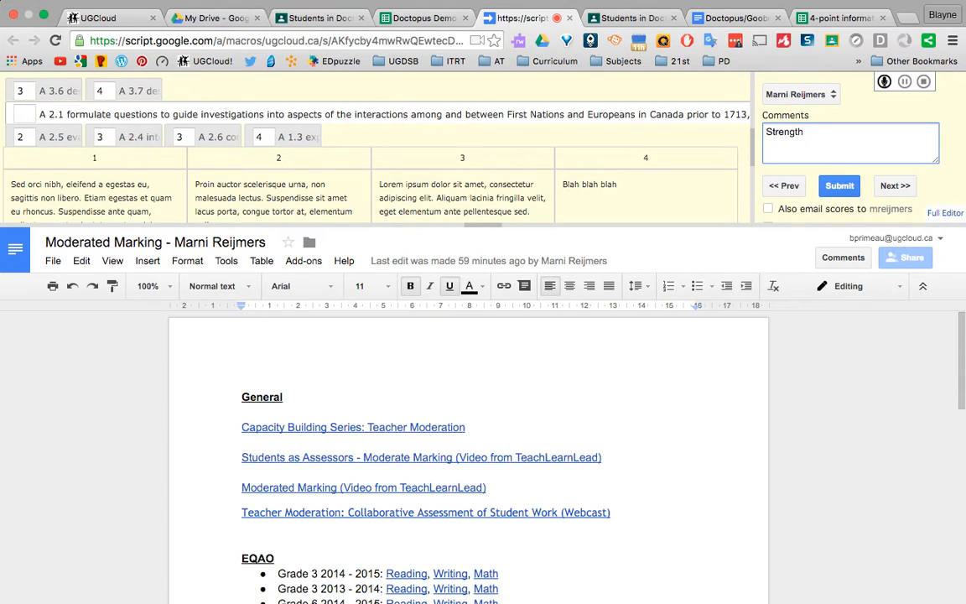
click(838, 186)
text(-)
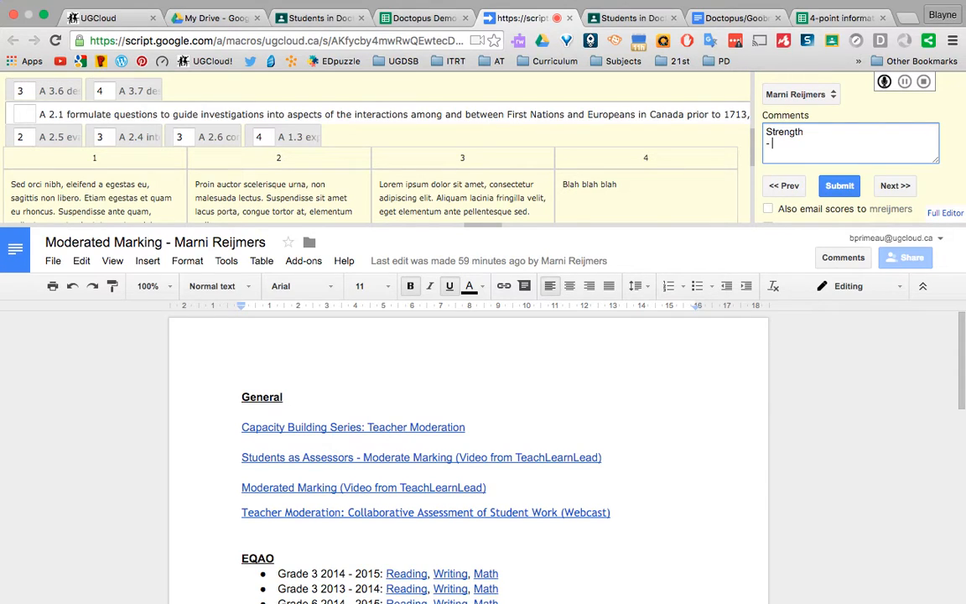
text(your voice definitely came out)
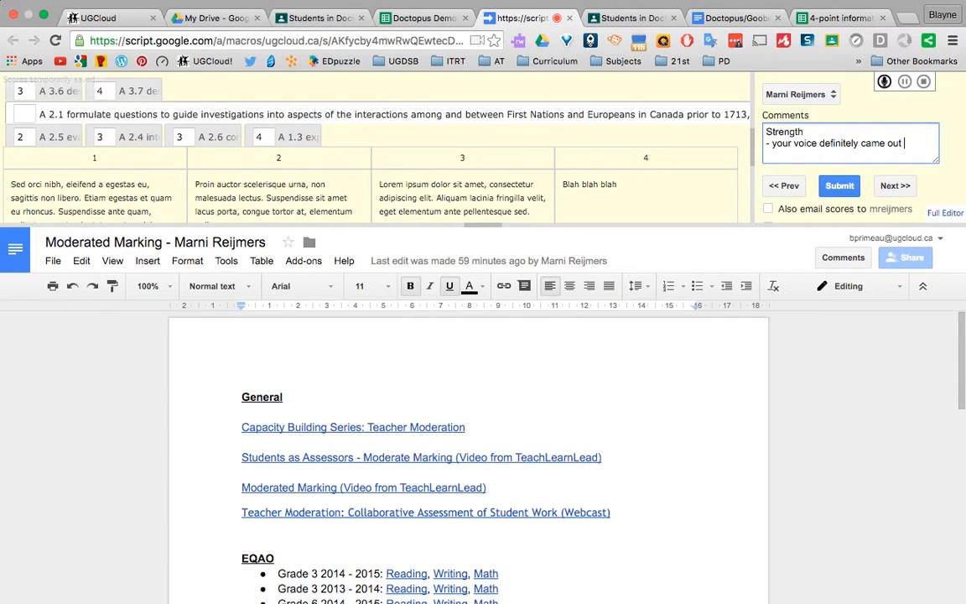
text(in your writing, especially in your introduction)
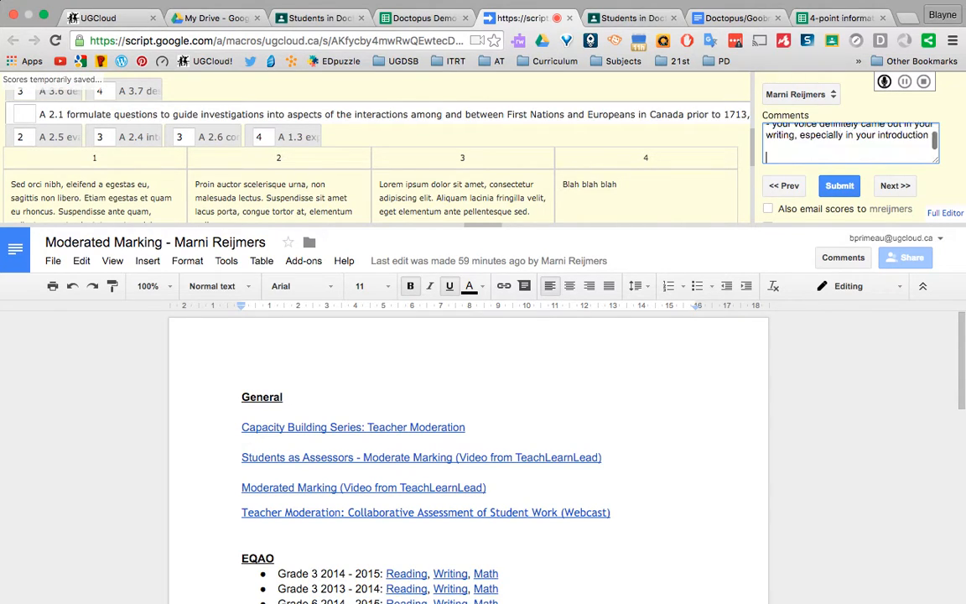
Begin the 'Next Step - your work would be...' comment, erasing unwanted words.
text(Next Ste)
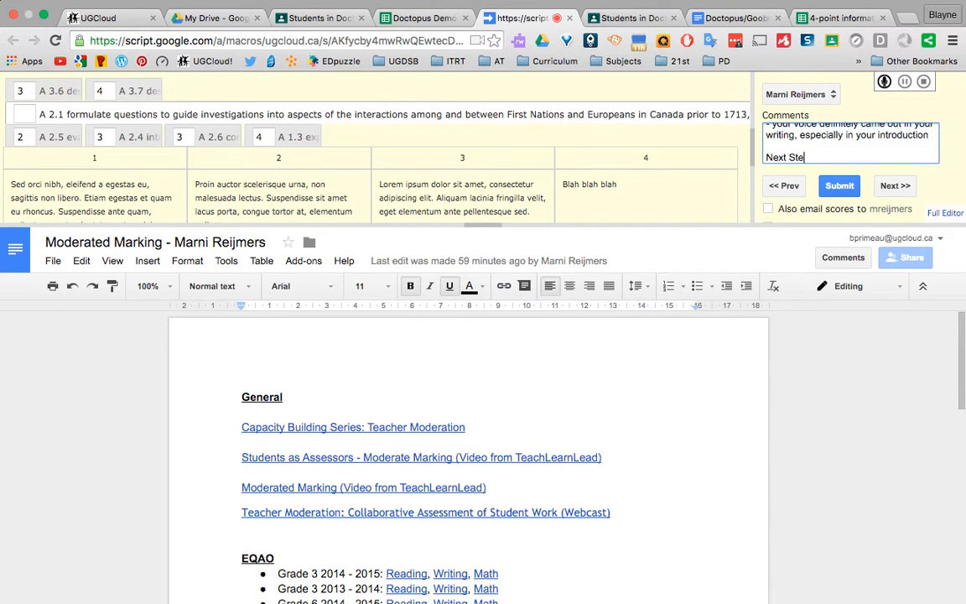
text(p)
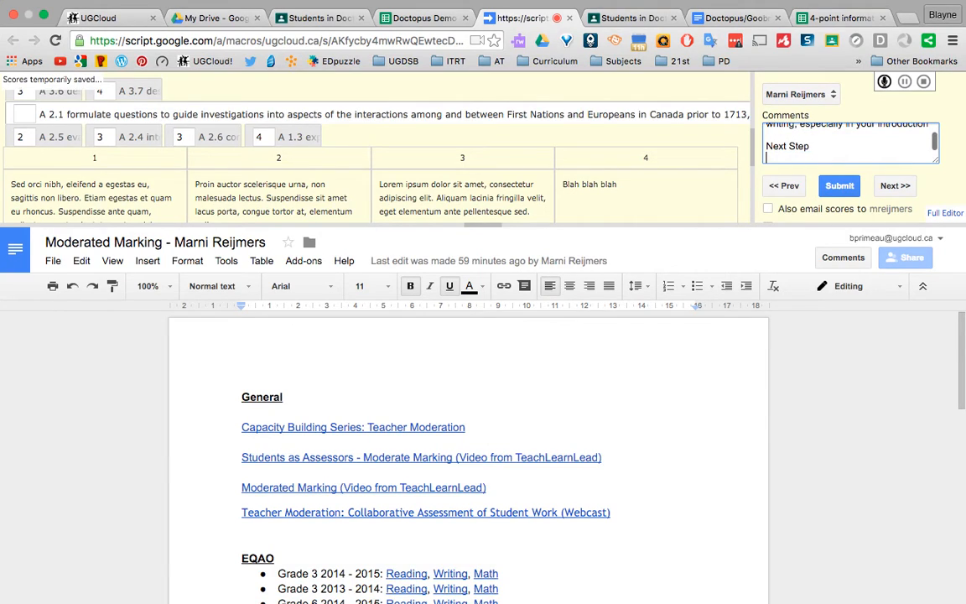
text(-)
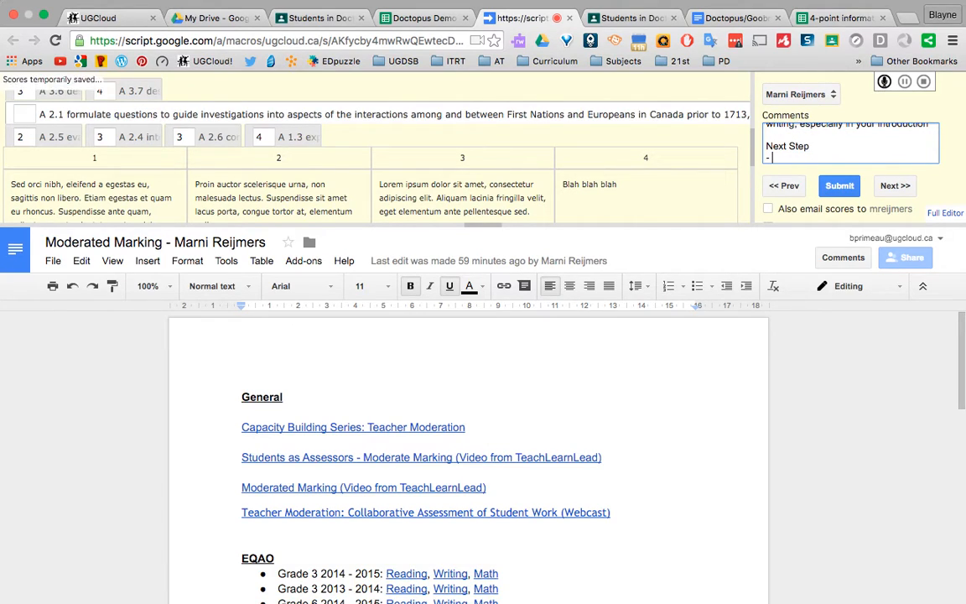
text(your work)
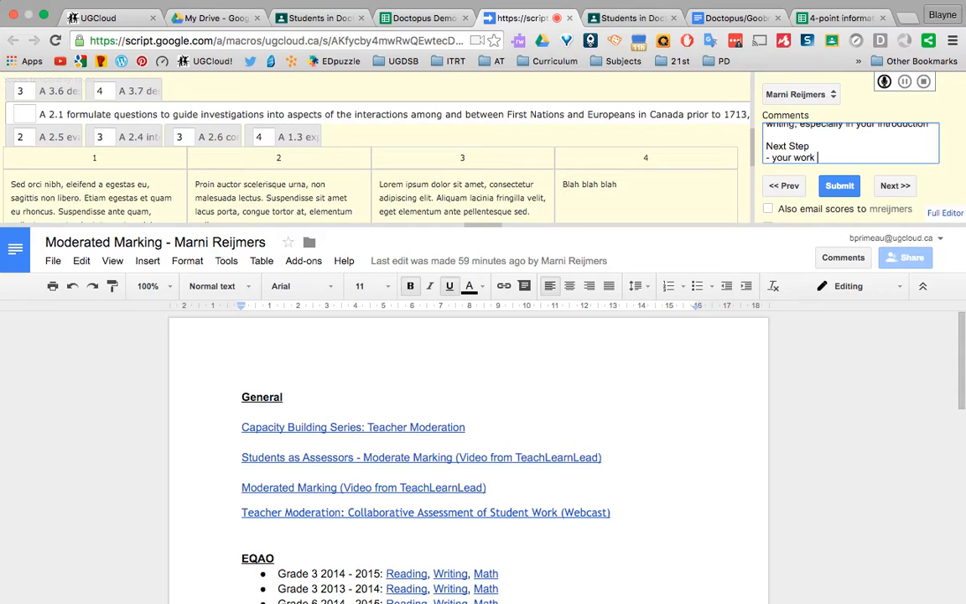
text(would benefit from)
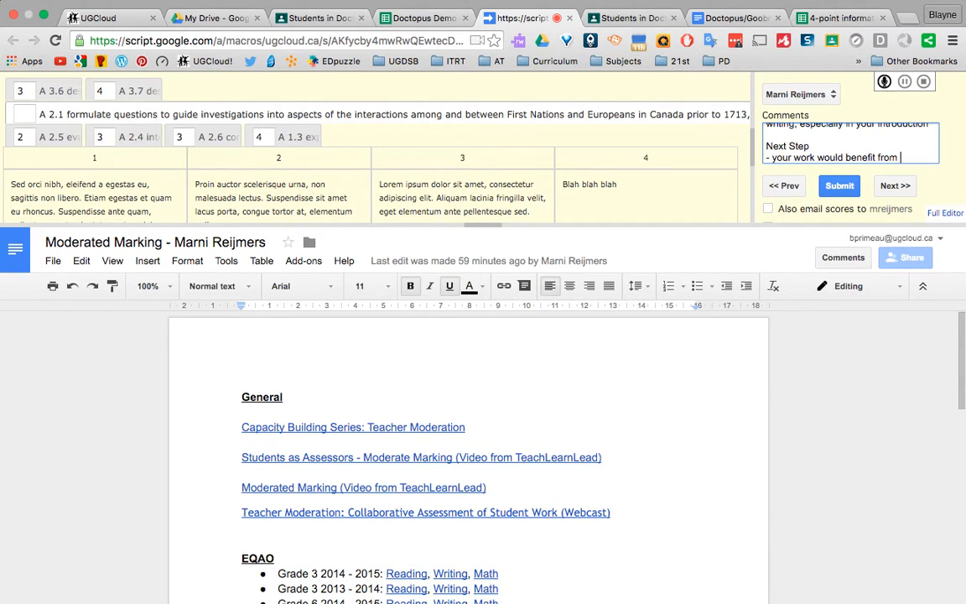
text(a)
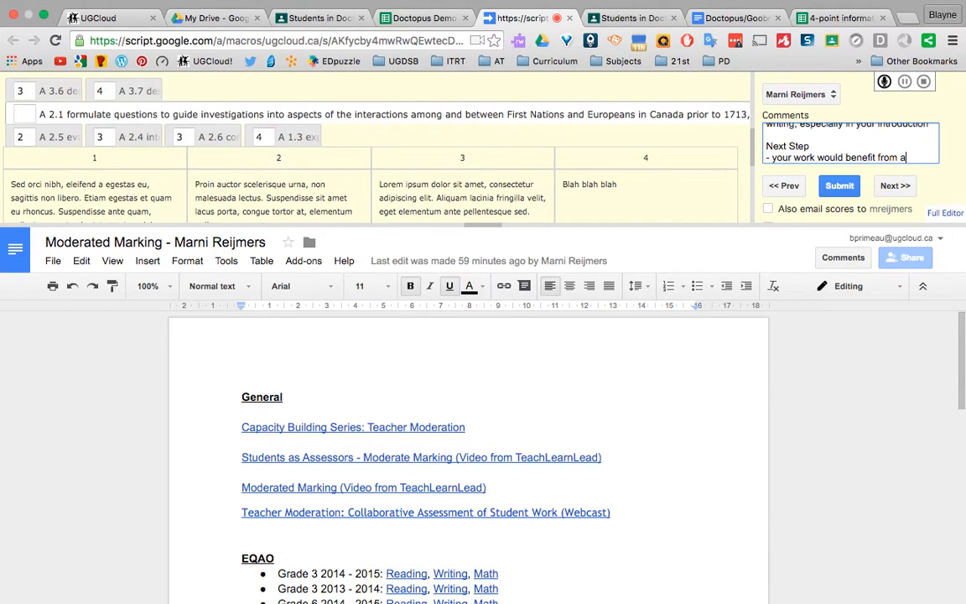
key(backspace)
text(if you spent more)
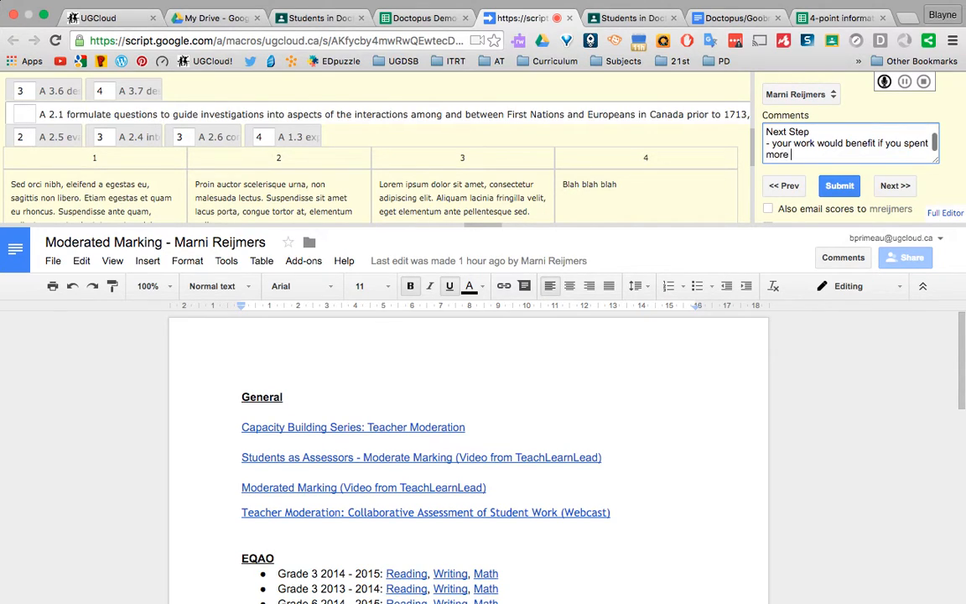
Finish the Next Step advice on revising redundant paragraphs and adding sentences and words.
text(time revising.)
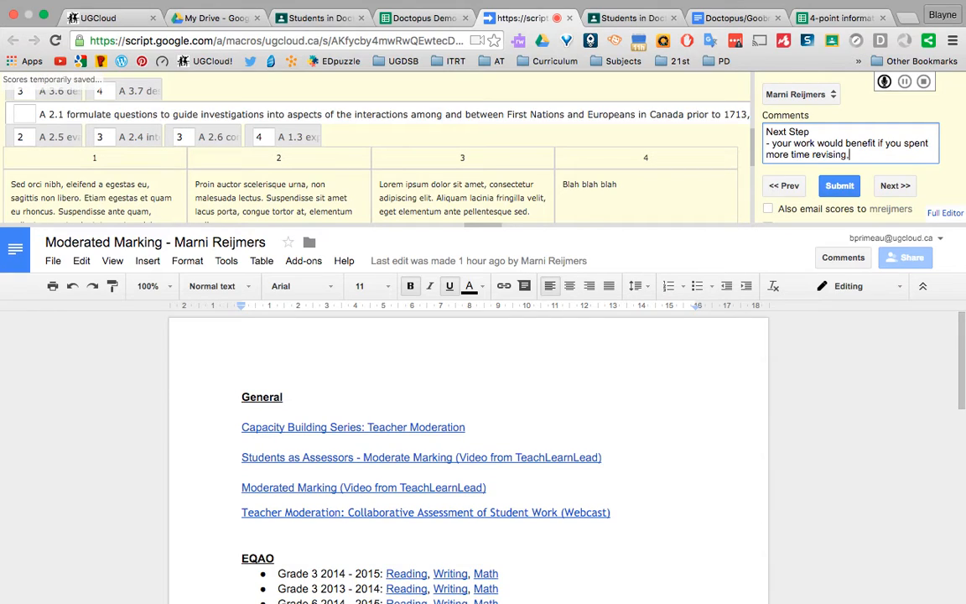
text(, to do this make sure you take out)
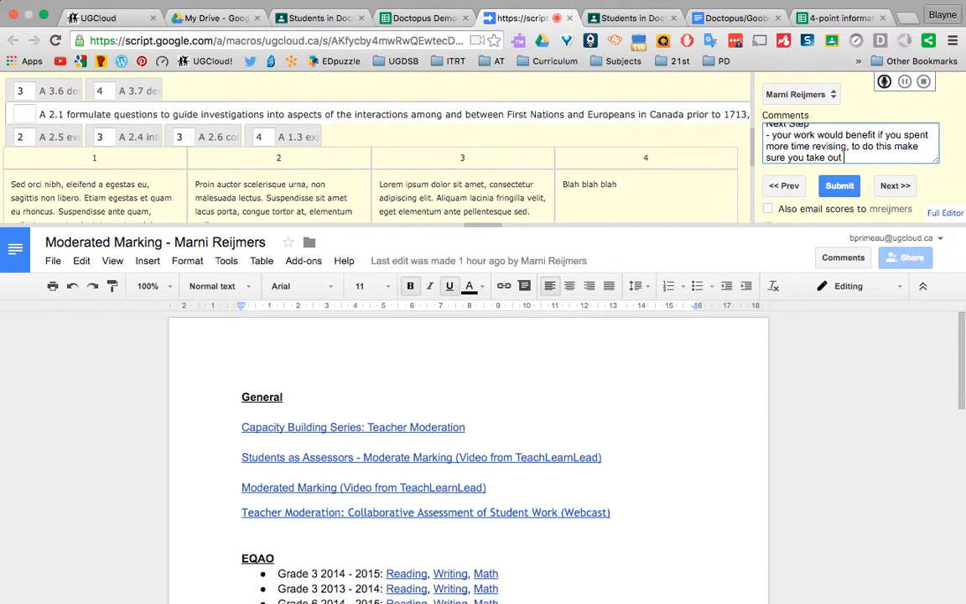
text(paragraphs and sentence)
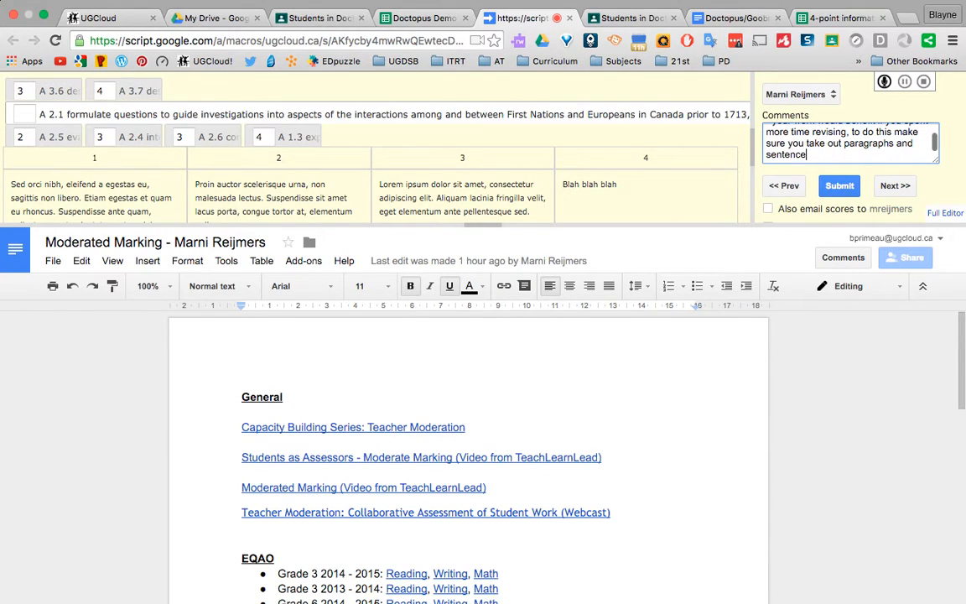
text(s that)
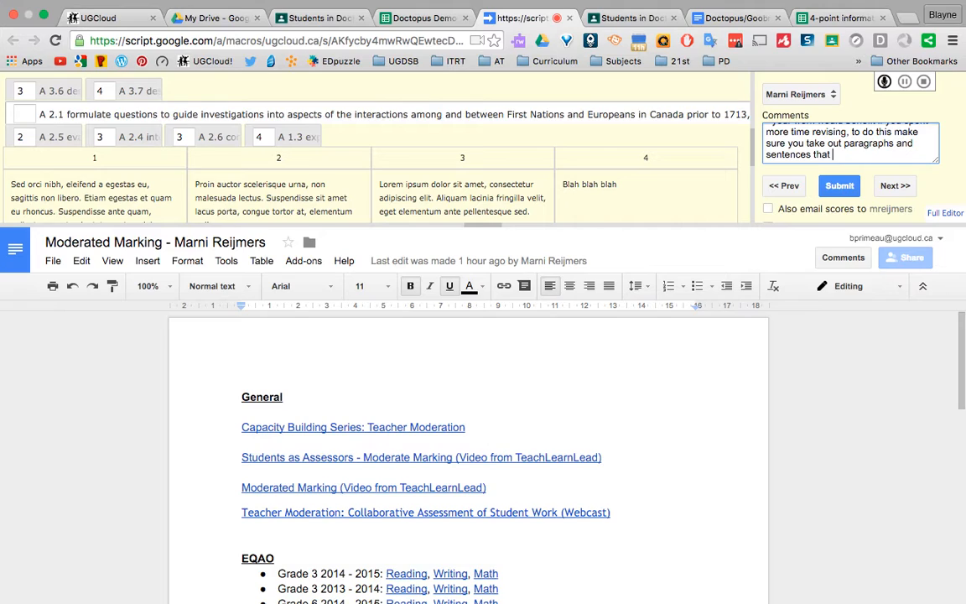
text(are redundant)
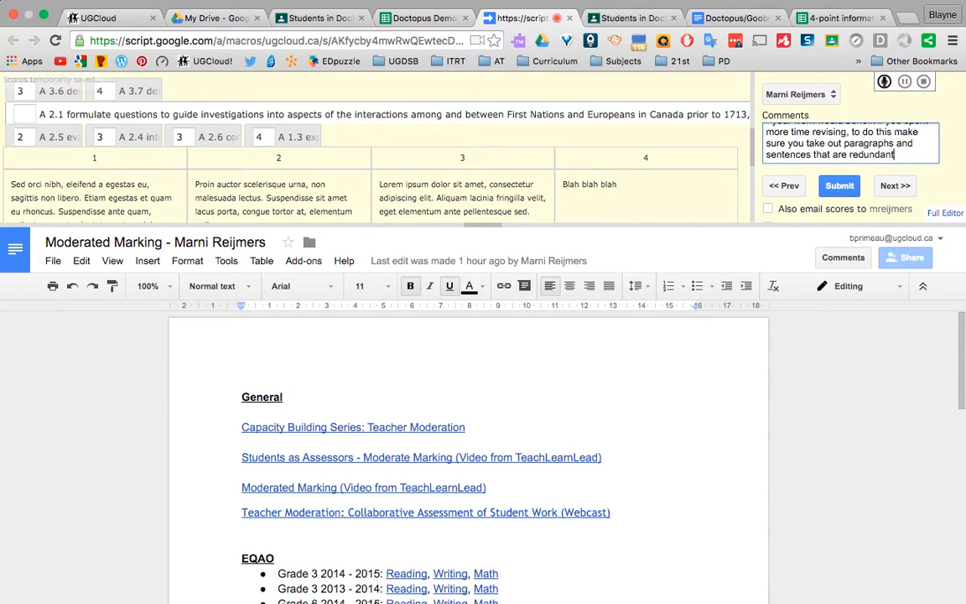
text(, and that)
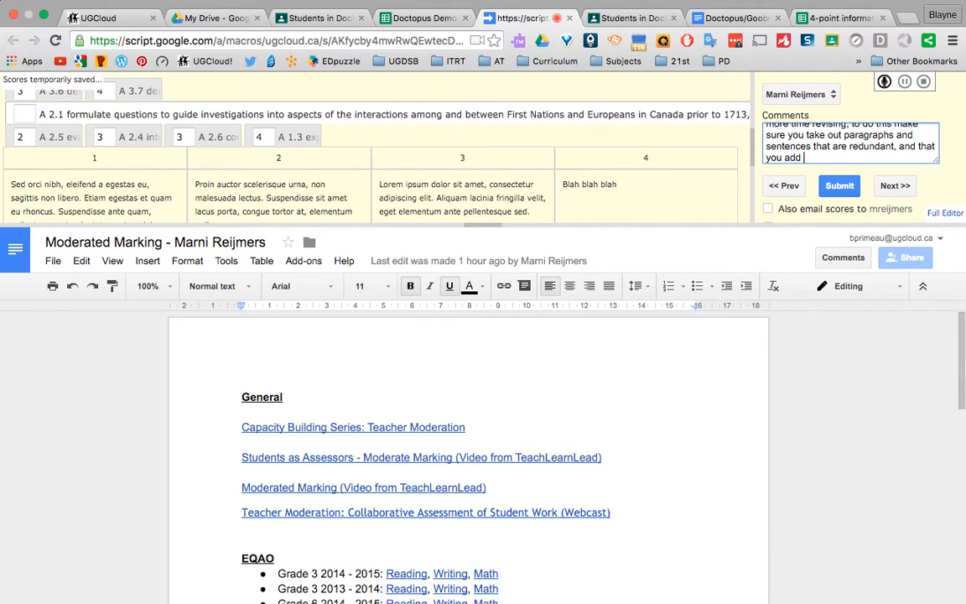
text(sentences)
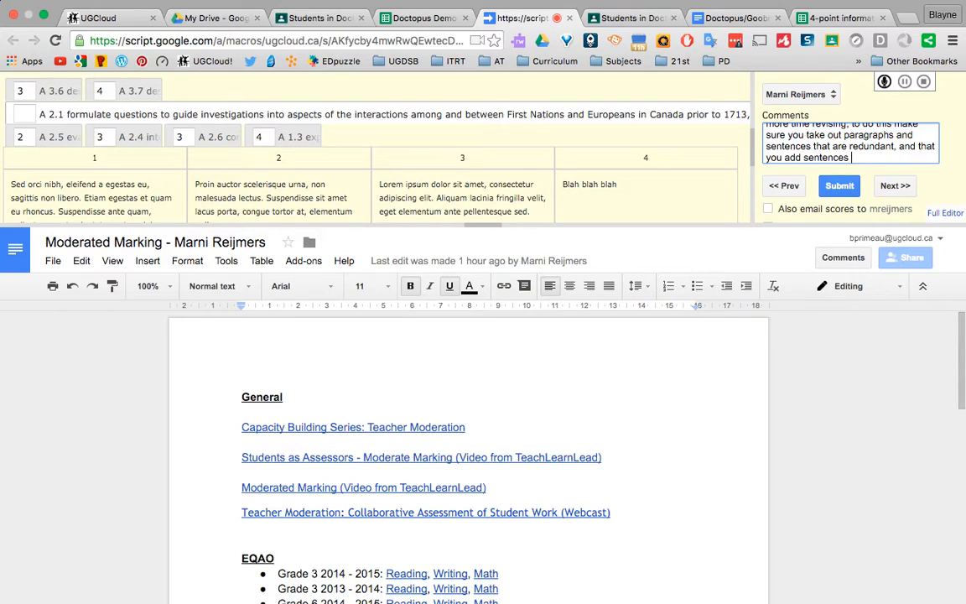
text(and words to make it flow)
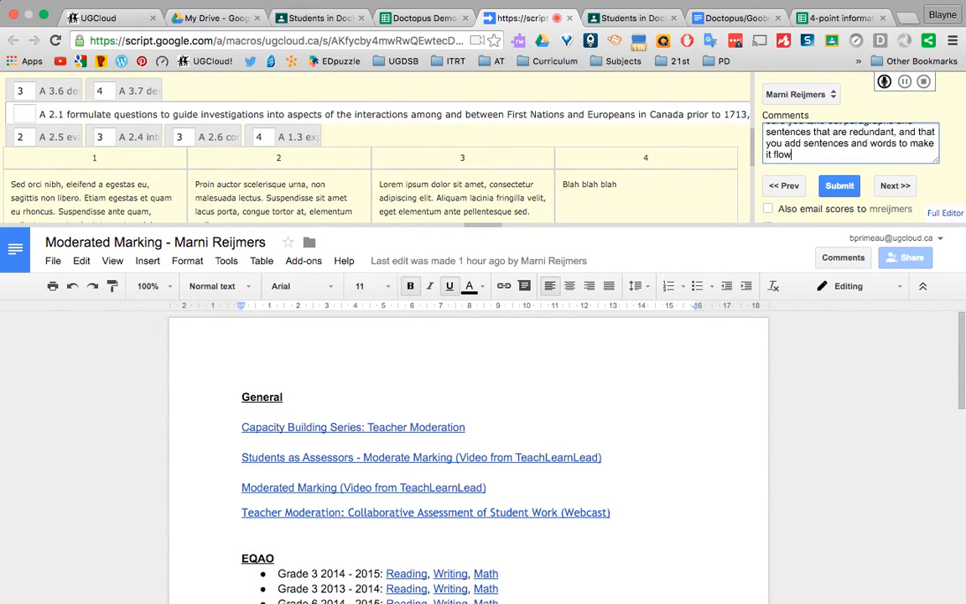
click(838, 185)
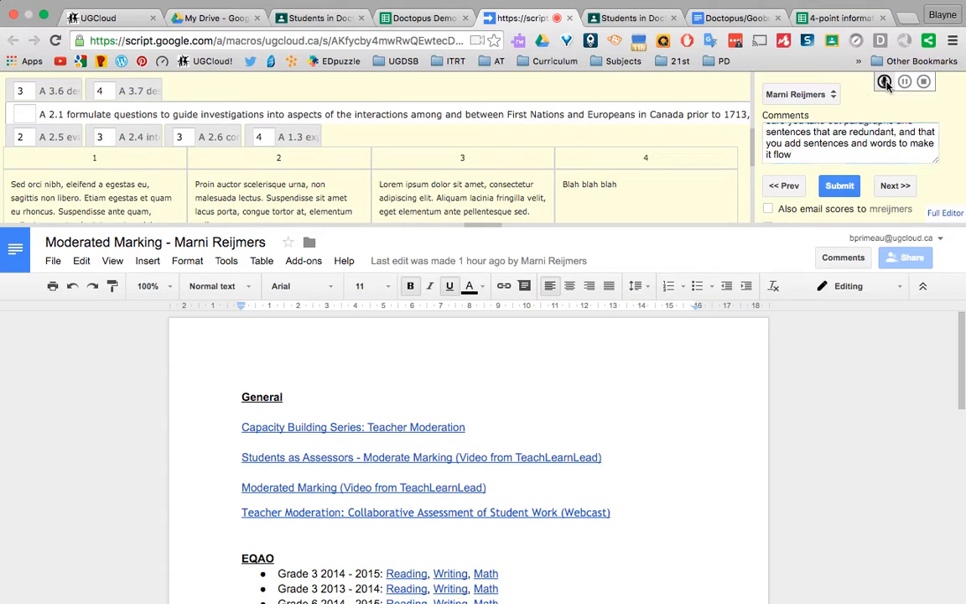
Record a spoken feedback comment with the microphone button so it converts to MP3.
click(884, 81)
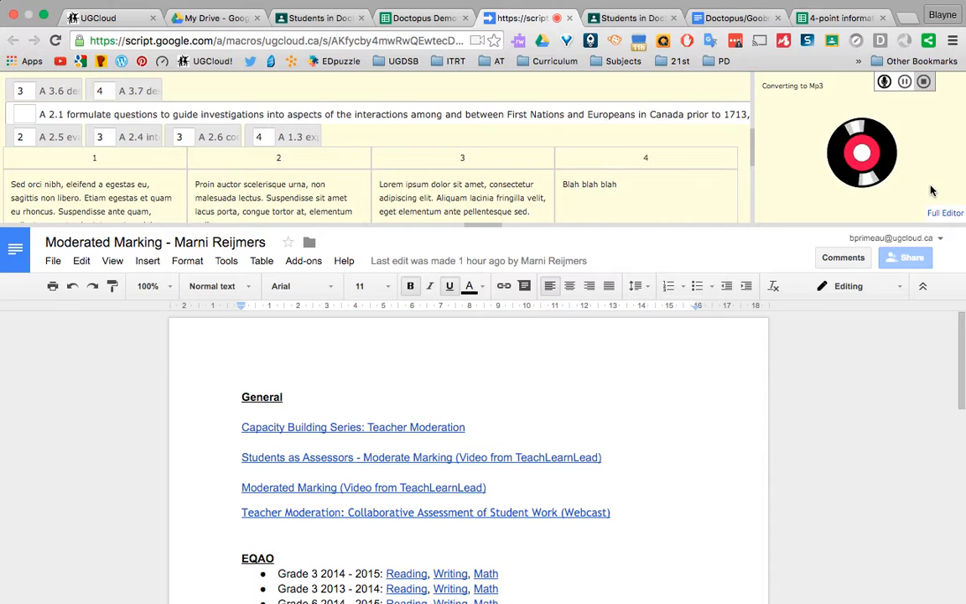
mouse_move(905, 186)
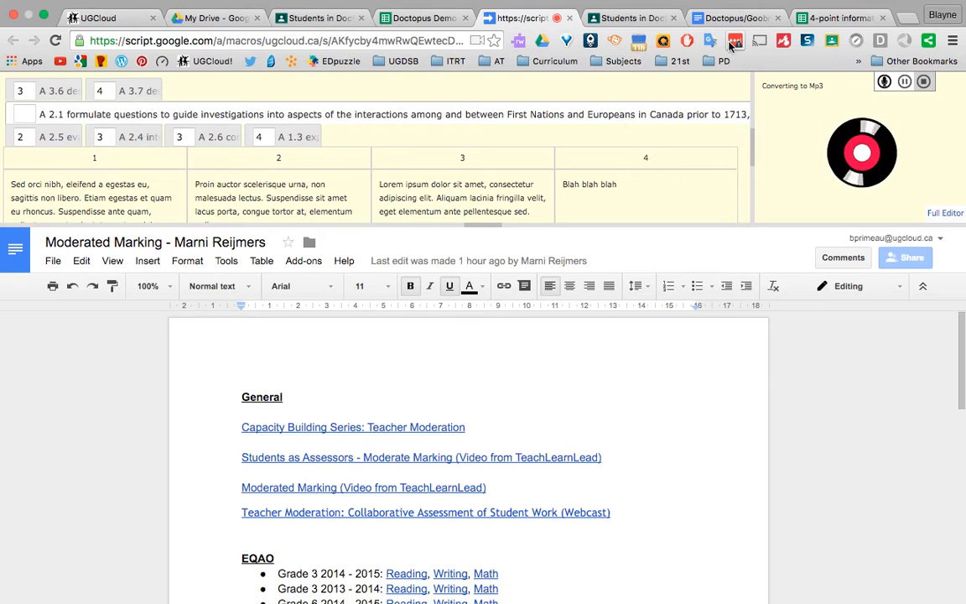
Save the recorded audio comment to Drive and choose to also email the scores to the student.
click(423, 18)
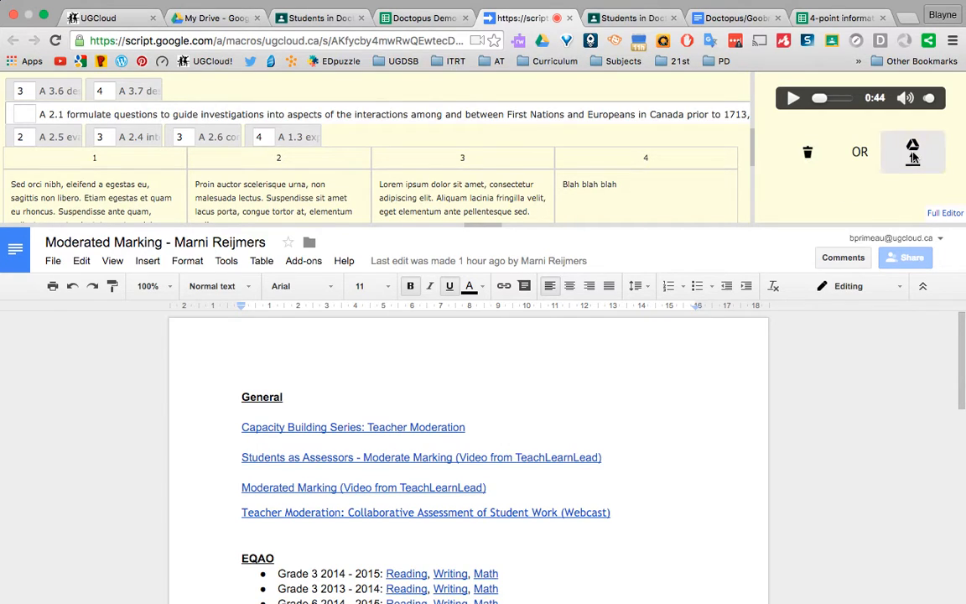
click(912, 152)
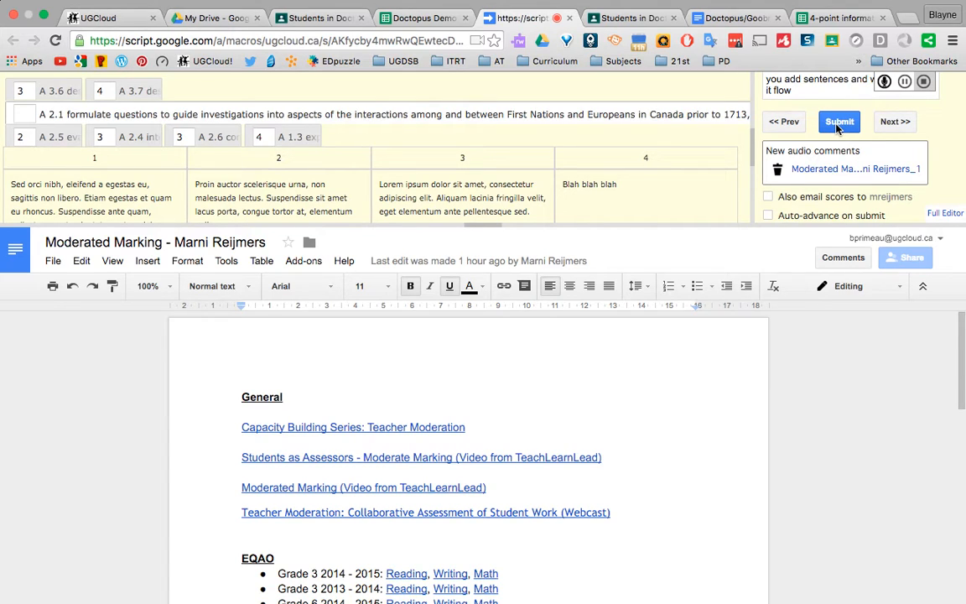
click(767, 196)
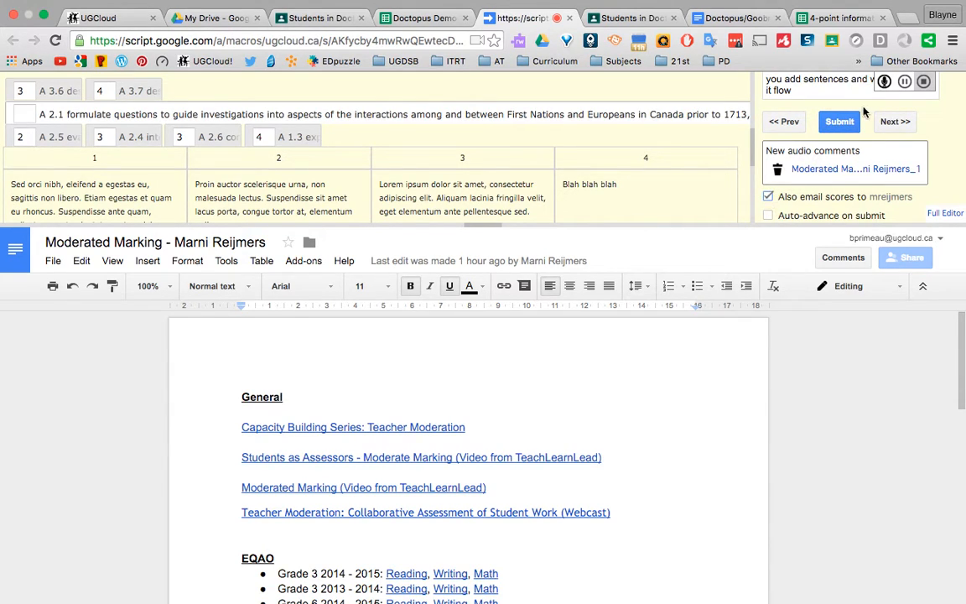
Submit the Goobric scores and comments, then return to the Doctopus Demo spreadsheet.
click(838, 122)
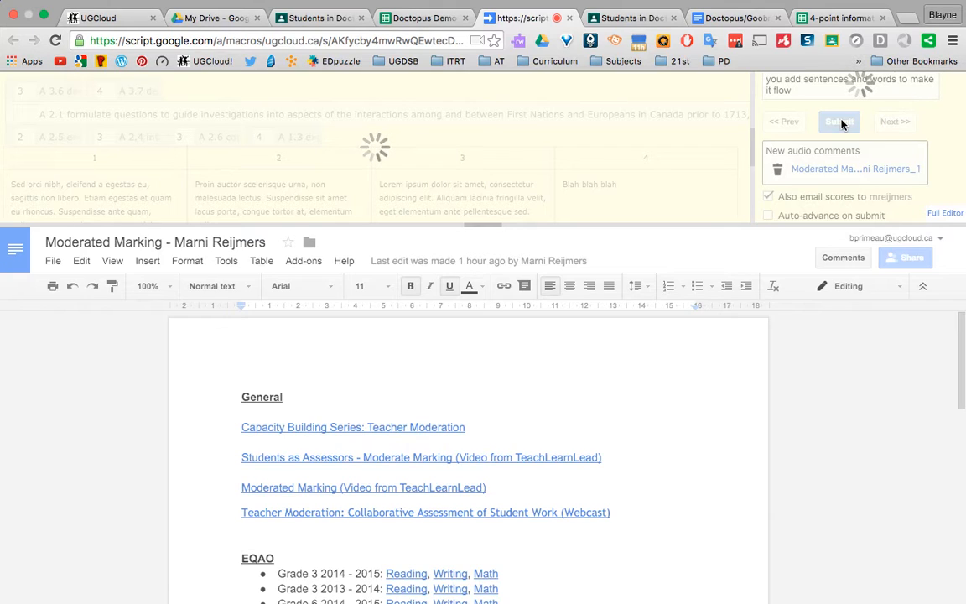
click(839, 122)
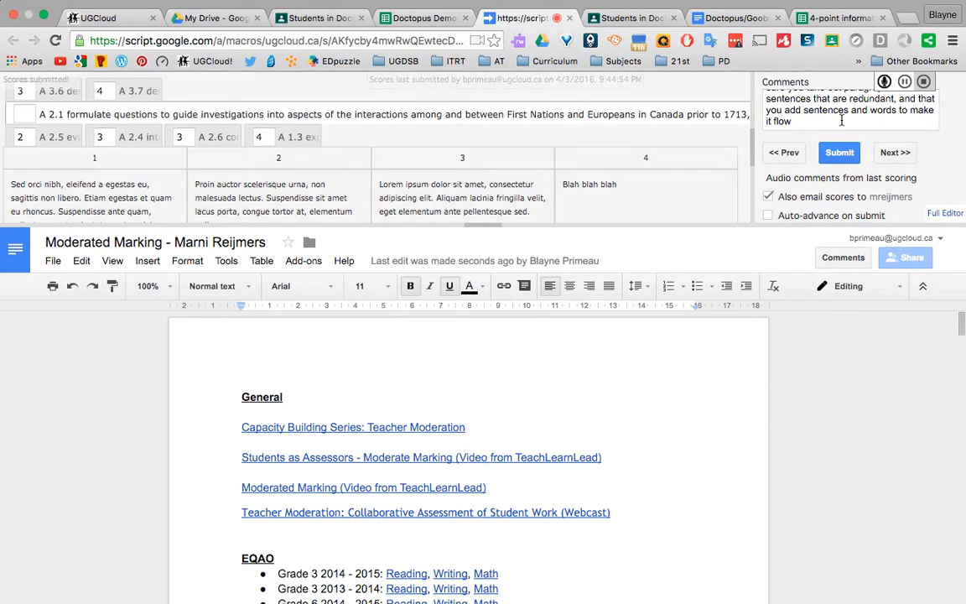
click(423, 21)
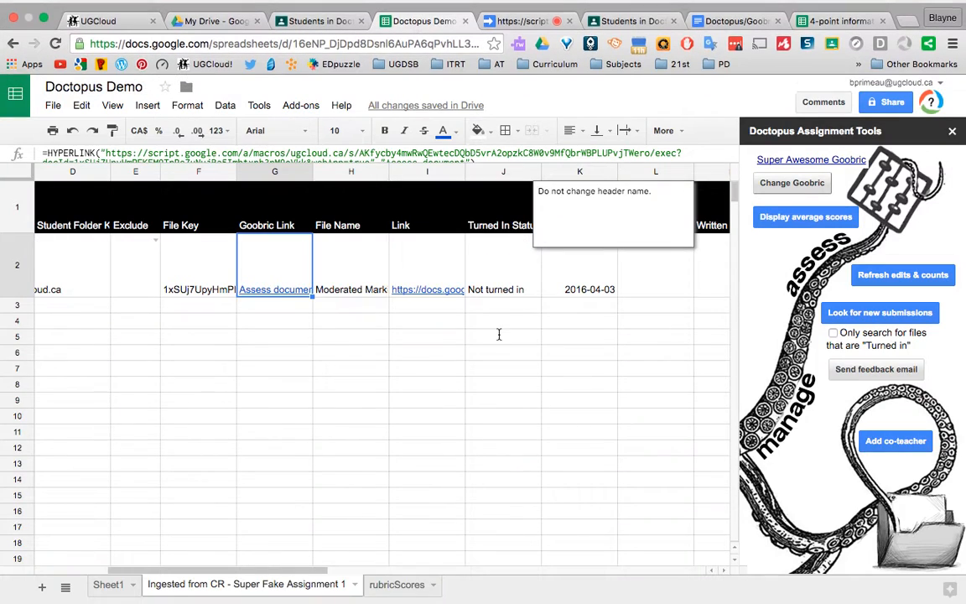
Review the score, Comment and Count (1) columns, then go to the rubricScores sheet.
scroll(right, 3)
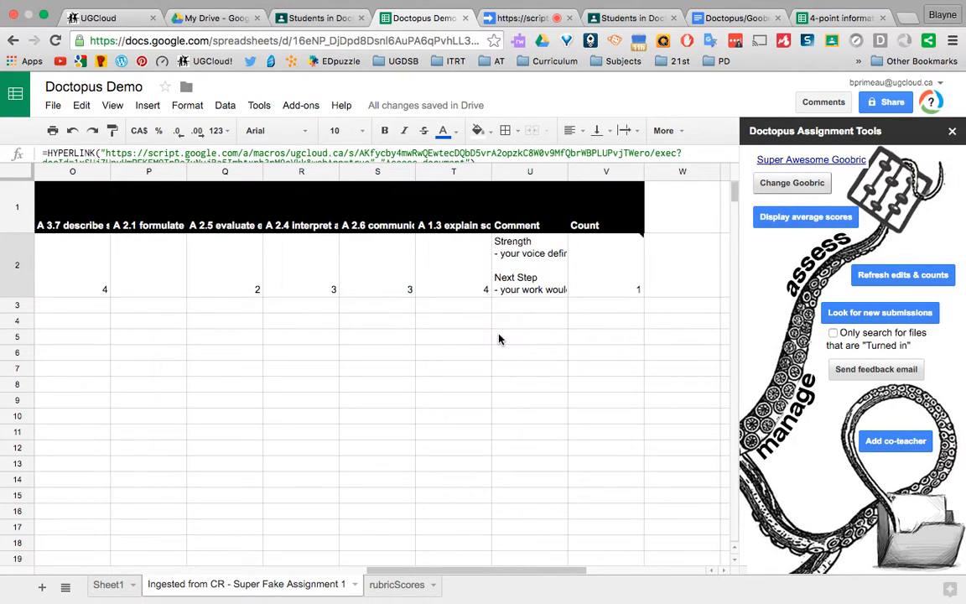
mouse_move(526, 258)
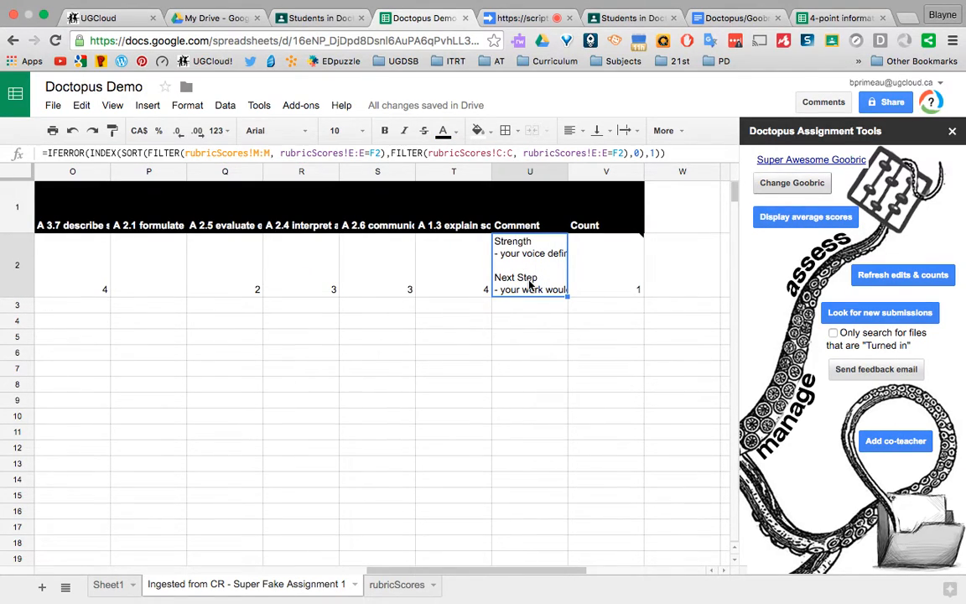
click(605, 265)
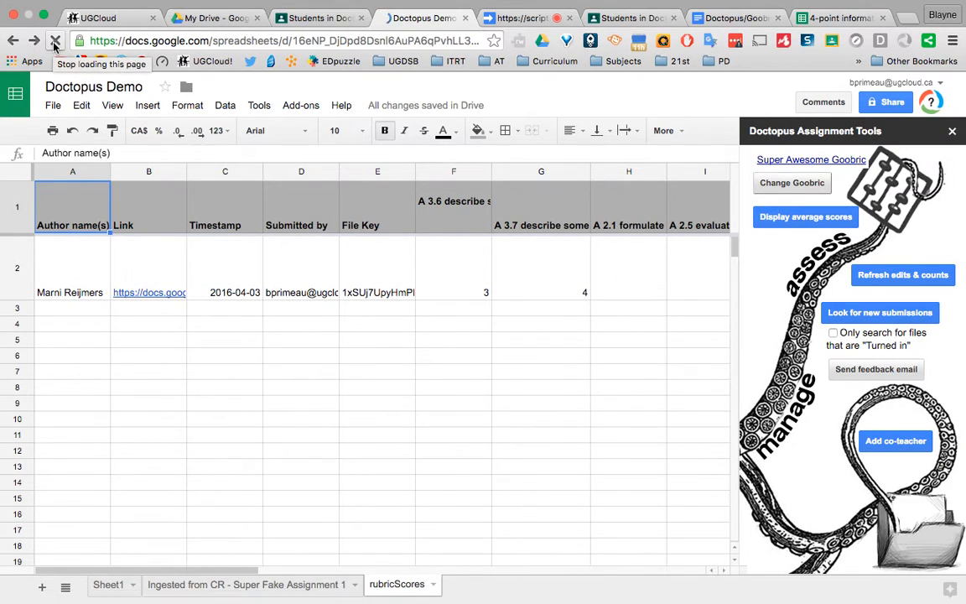
Reload the rubricScores sheet and locate Marni's comment and audio WAV file link.
click(55, 41)
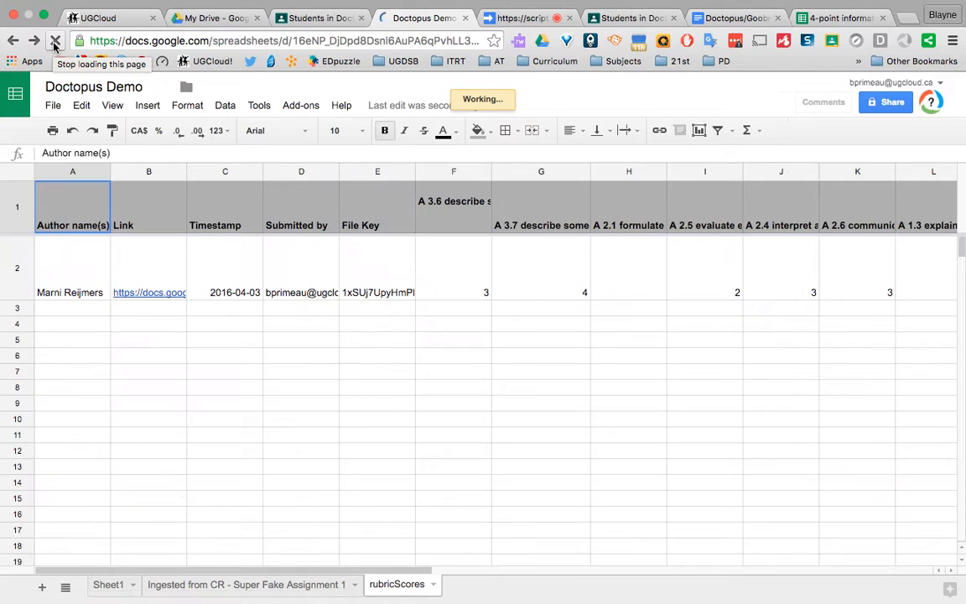
click(55, 40)
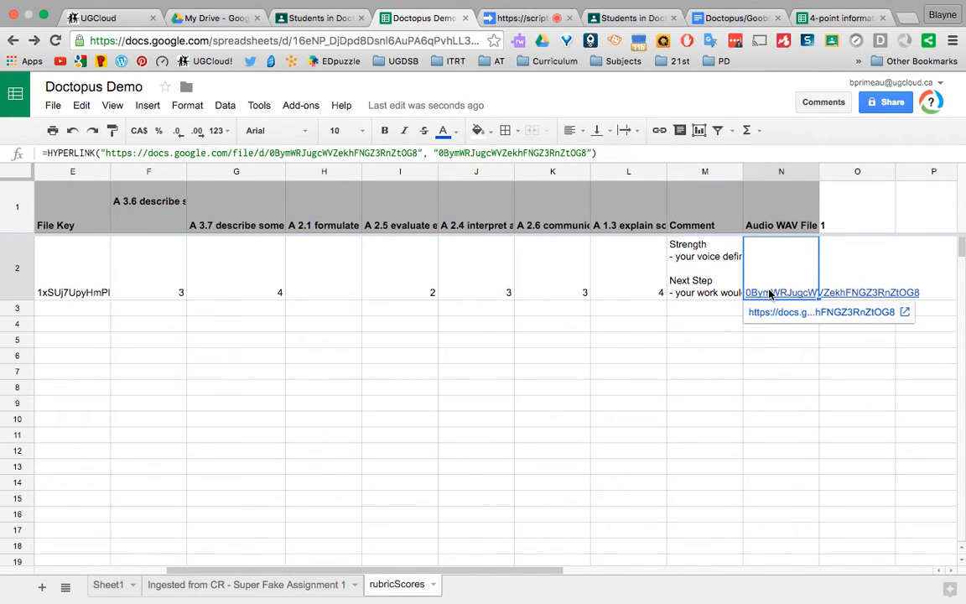
scroll(left, 3)
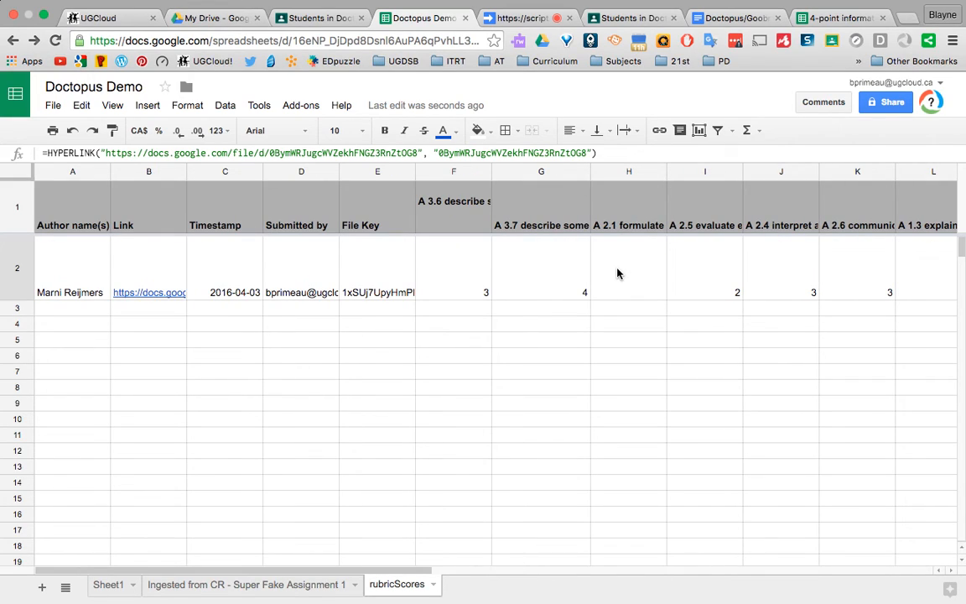